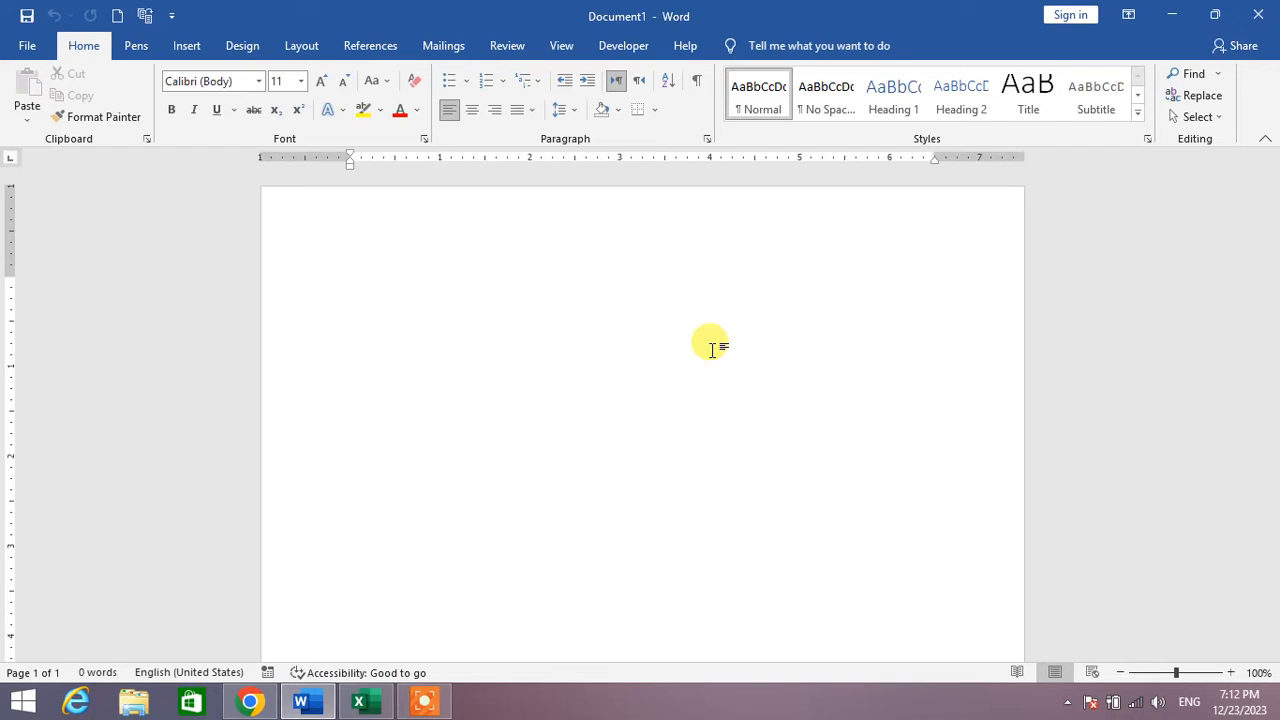
Place the cursor on the blank page and show the Insert ribbon commands.
{"action": "left_click", "coordinate": [350, 284]}
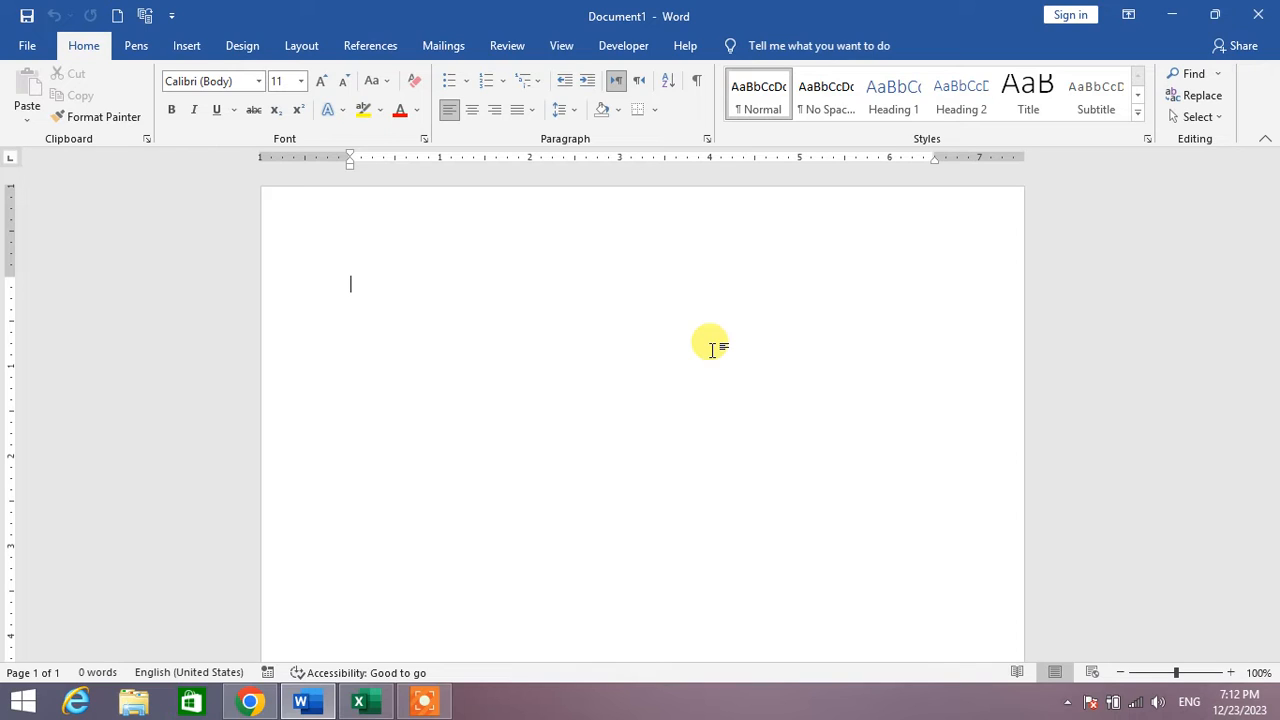
{"action": "mouse_move", "coordinate": [478, 225]}
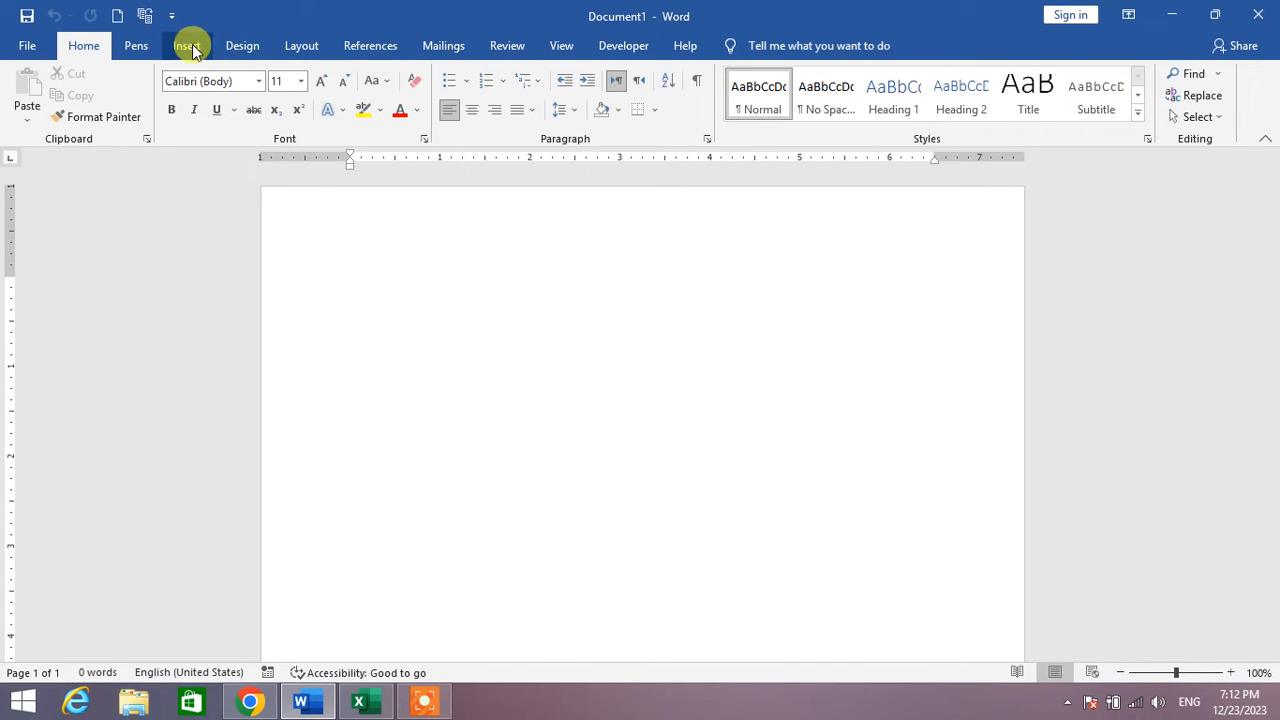
{"action": "left_click", "coordinate": [186, 45]}
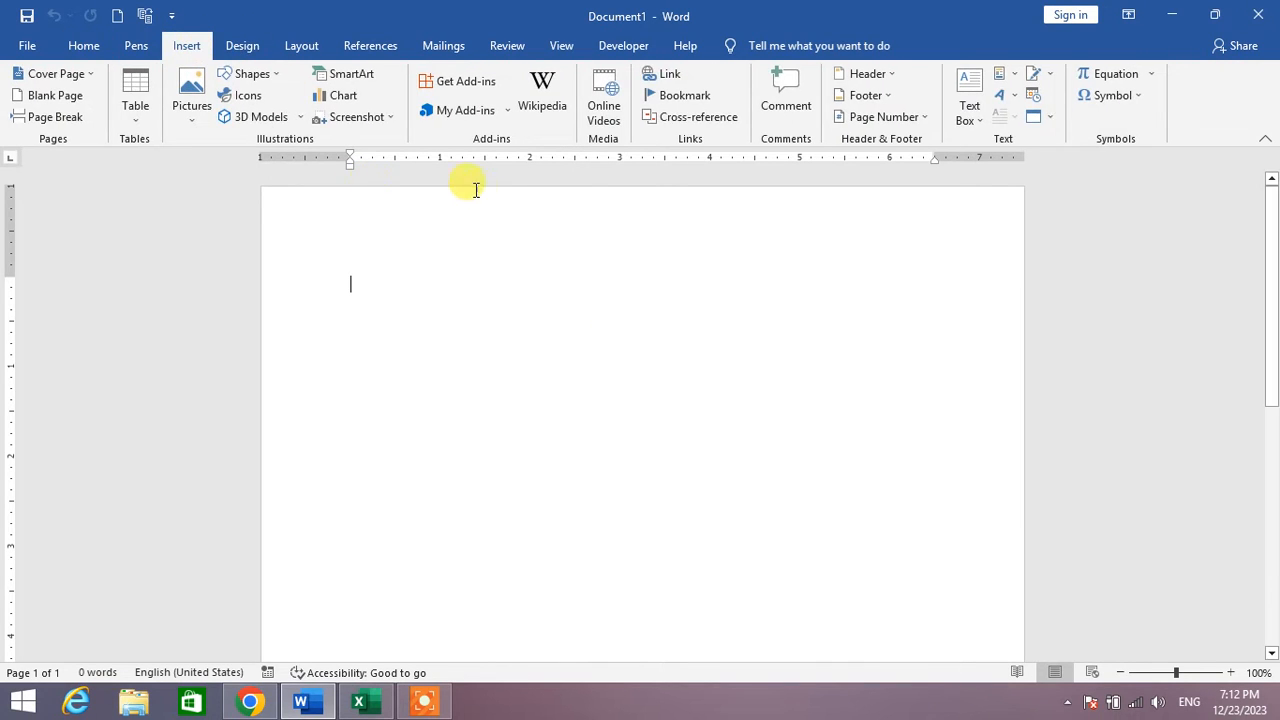
{"action": "mouse_move", "coordinate": [700, 214]}
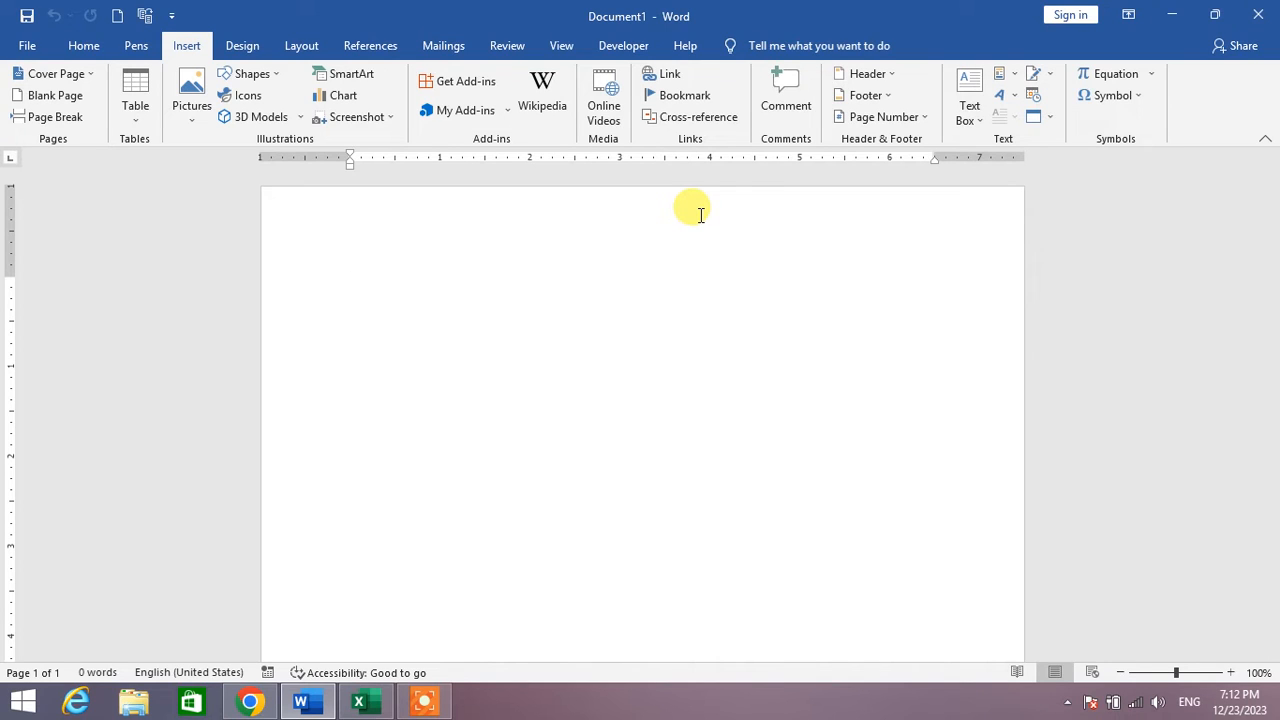
{"action": "mouse_move", "coordinate": [1096, 175]}
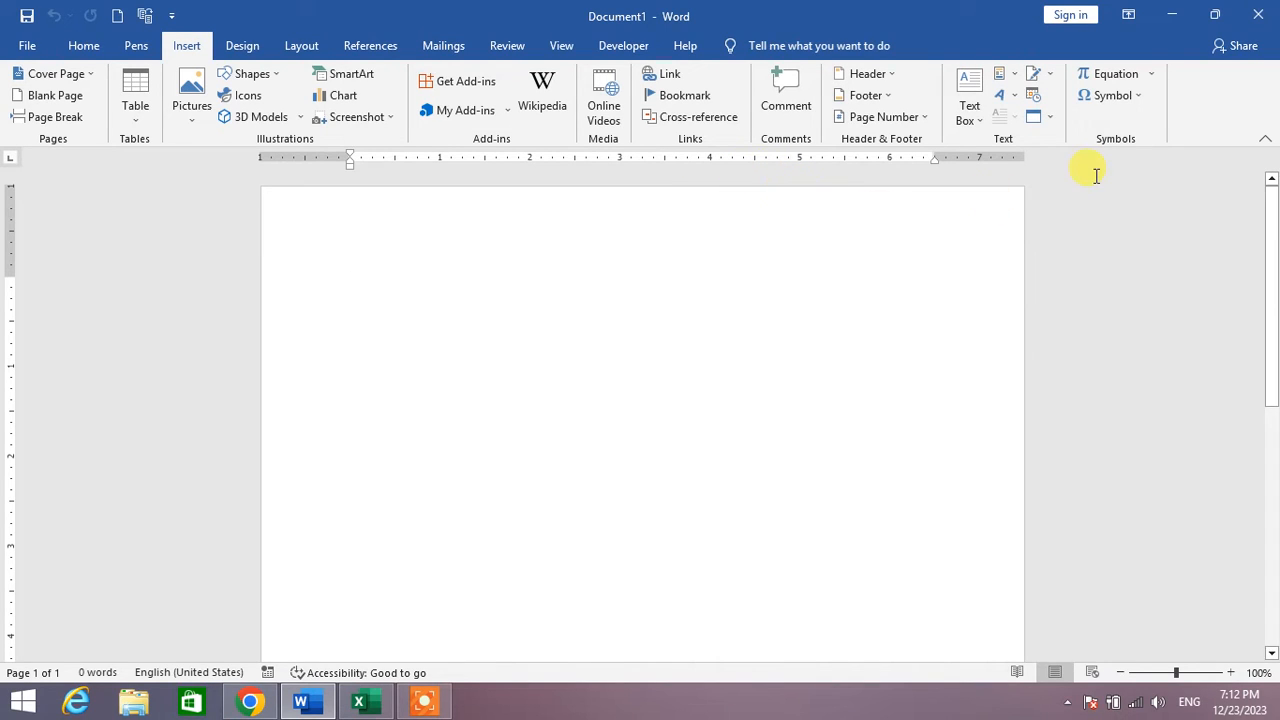
{"action": "mouse_move", "coordinate": [1112, 95]}
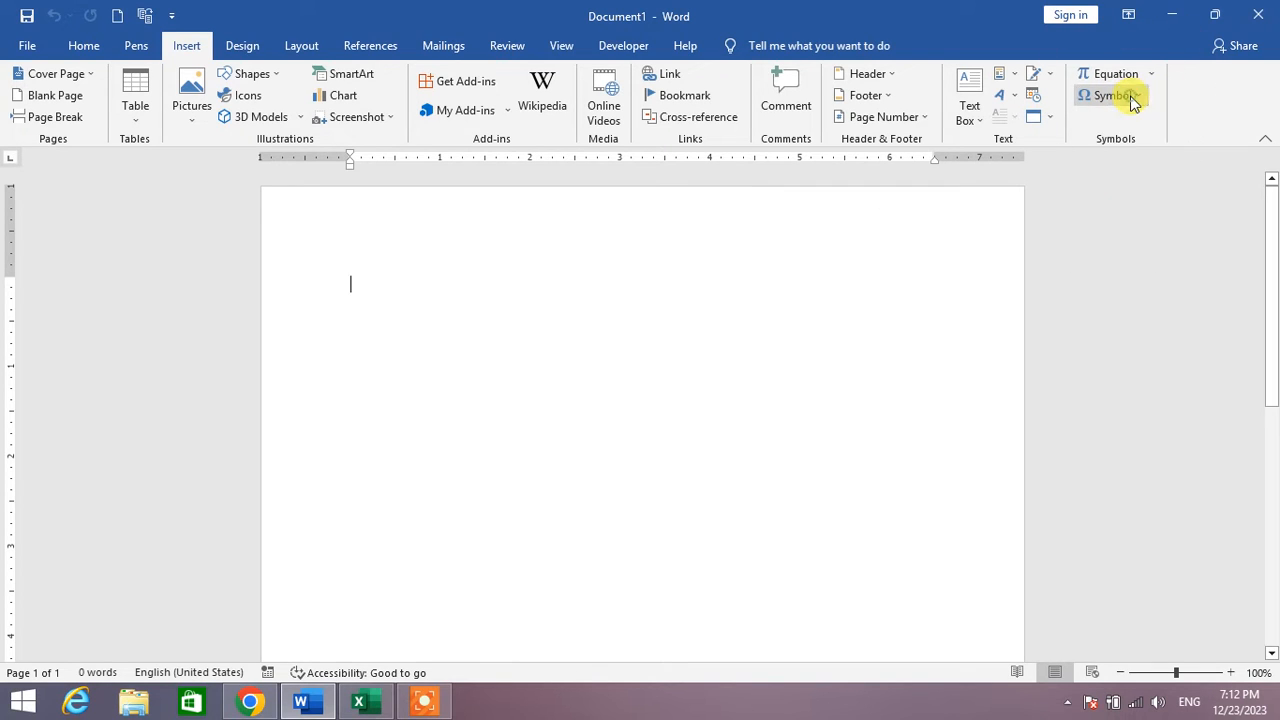
Open More Symbols and switch the symbol font to Webdings.
{"action": "left_click", "coordinate": [1110, 95]}
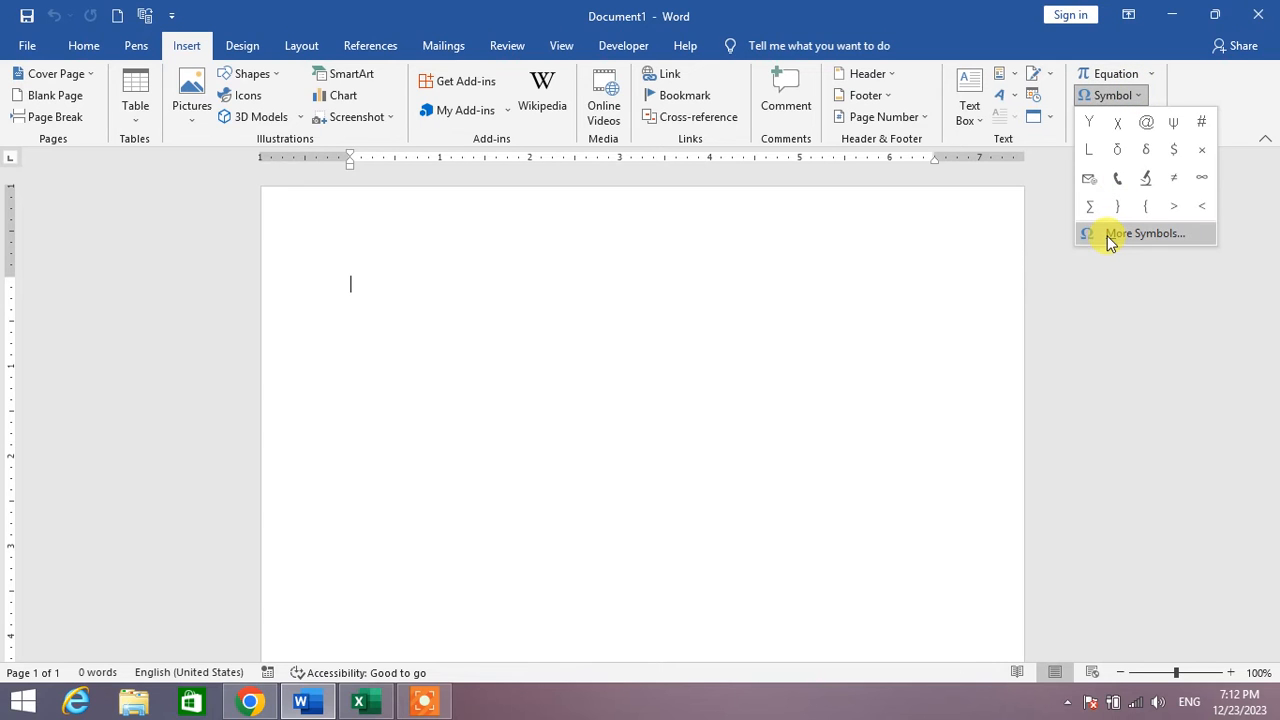
{"action": "left_click", "coordinate": [1146, 233]}
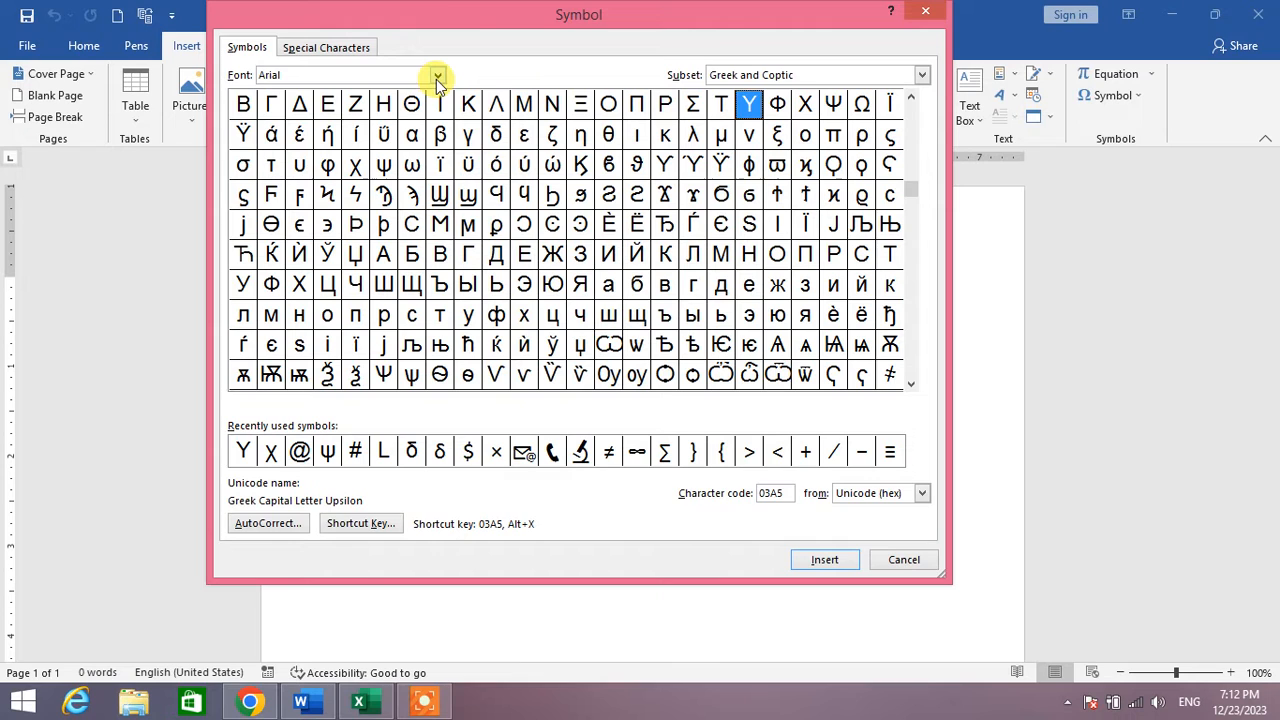
{"action": "left_click", "coordinate": [436, 74]}
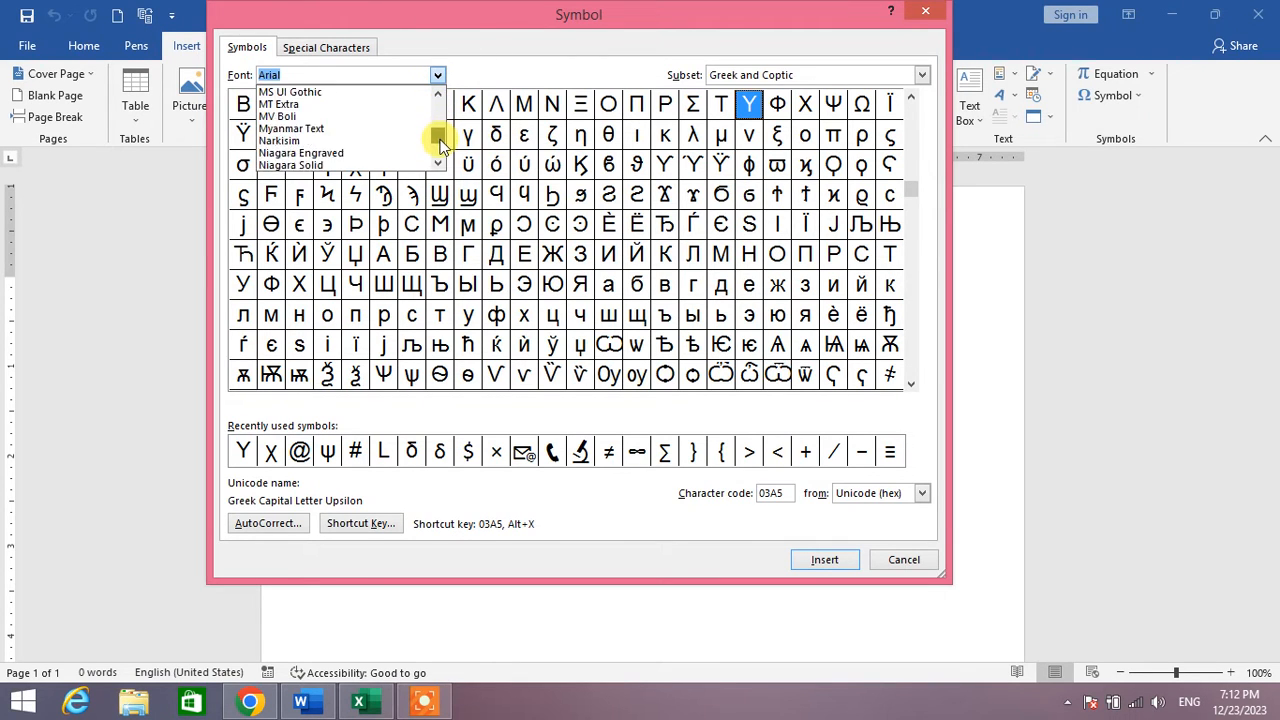
{"action": "scroll", "scroll_direction": "down", "scroll_amount": 3}
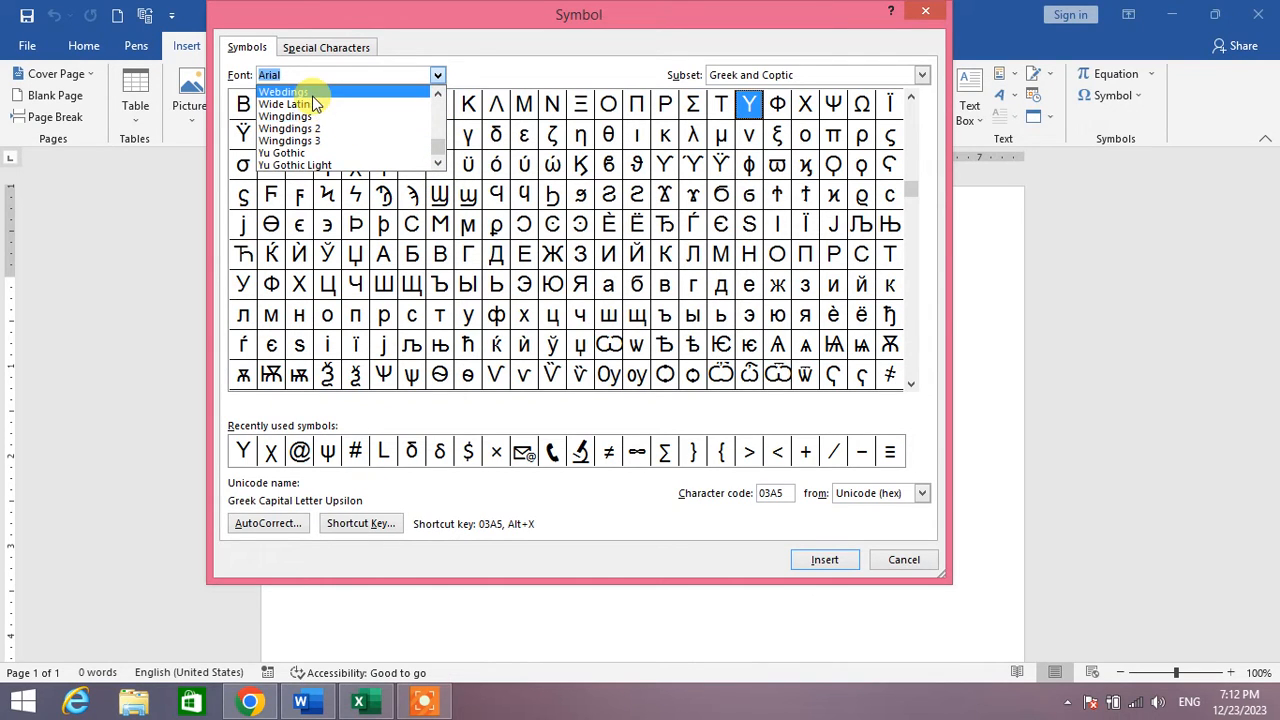
{"action": "left_click", "coordinate": [283, 91]}
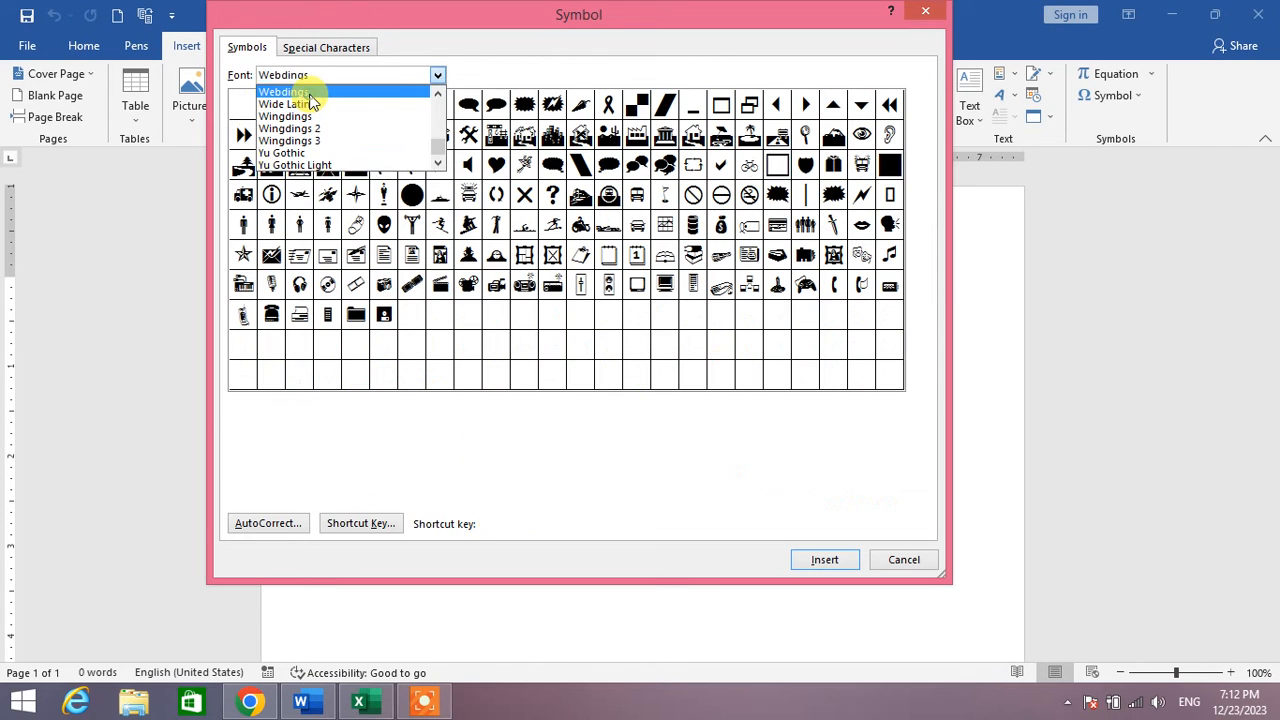
Insert the Webdings cloud, rain cloud and umbrella symbols, then close the Symbol dialog.
{"action": "left_click", "coordinate": [283, 92]}
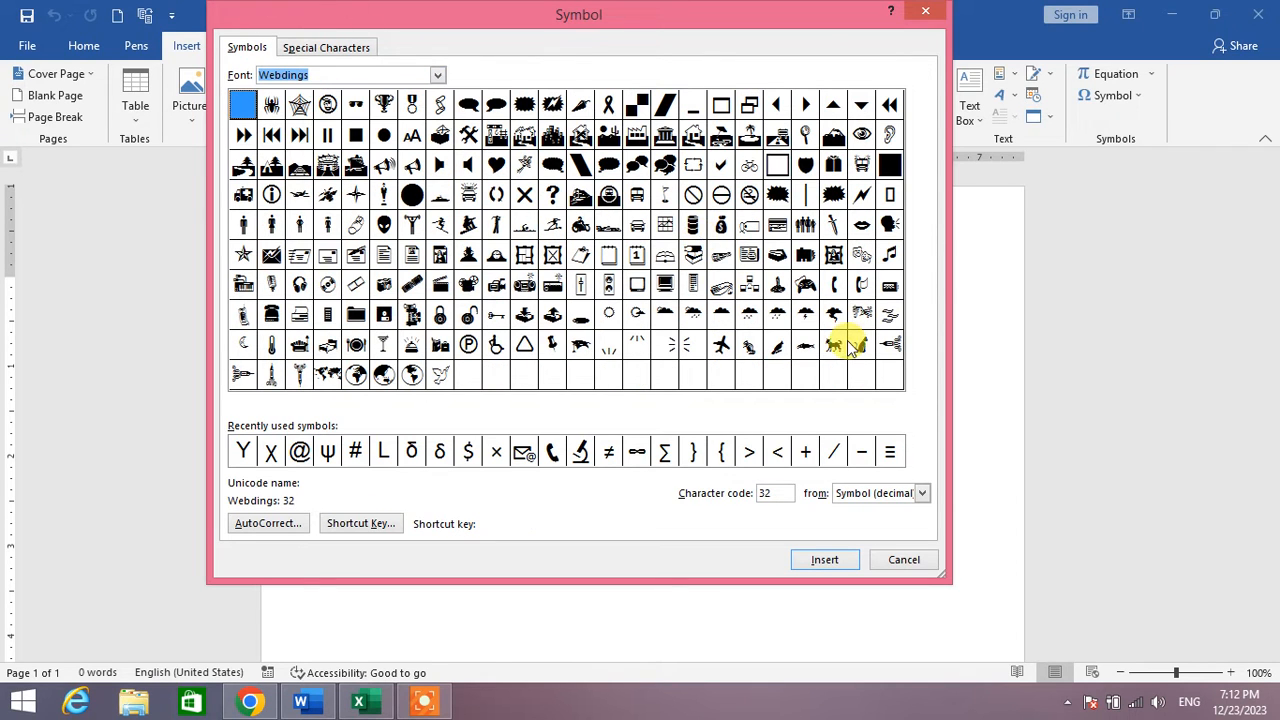
{"action": "mouse_move", "coordinate": [637, 314]}
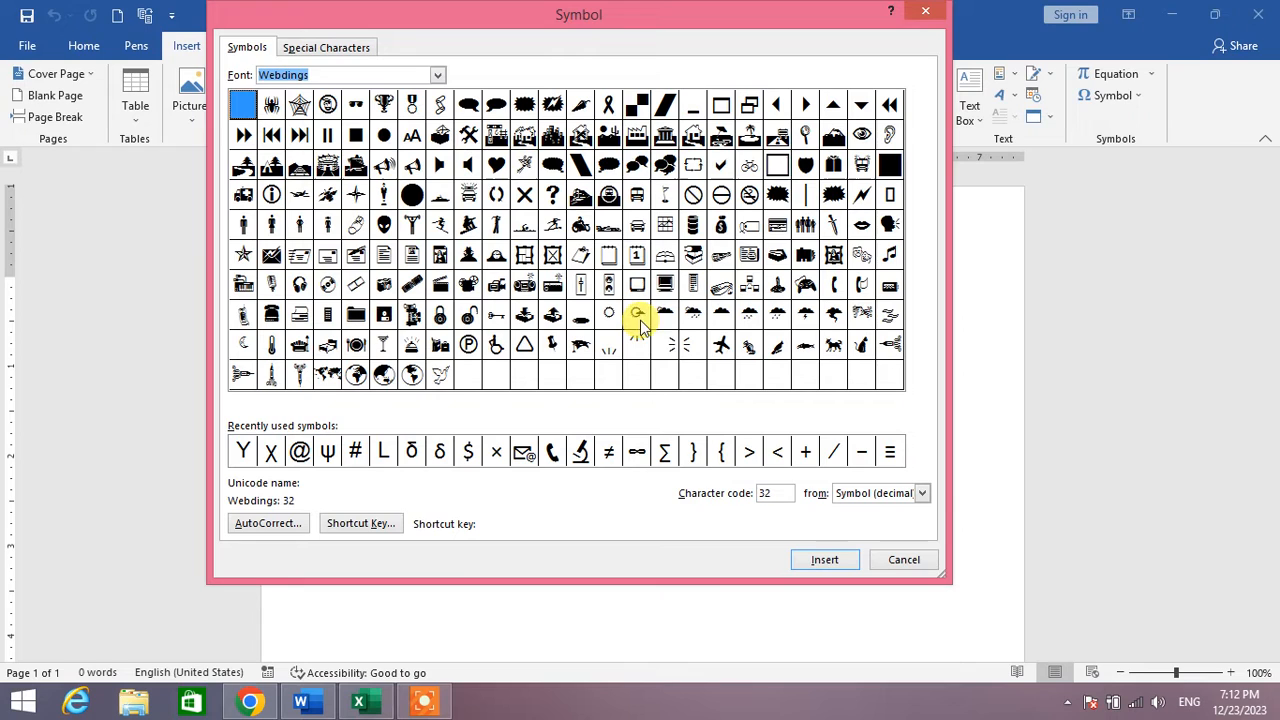
{"action": "mouse_move", "coordinate": [665, 315]}
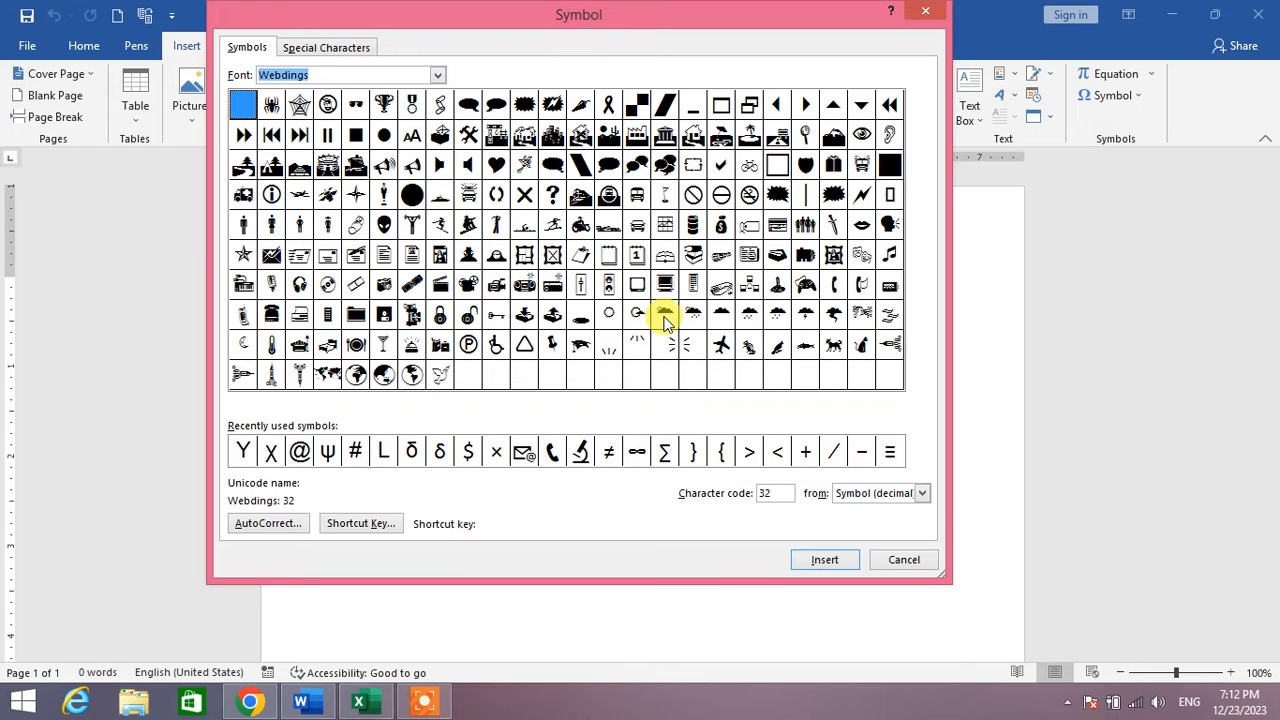
{"action": "left_click", "coordinate": [665, 315]}
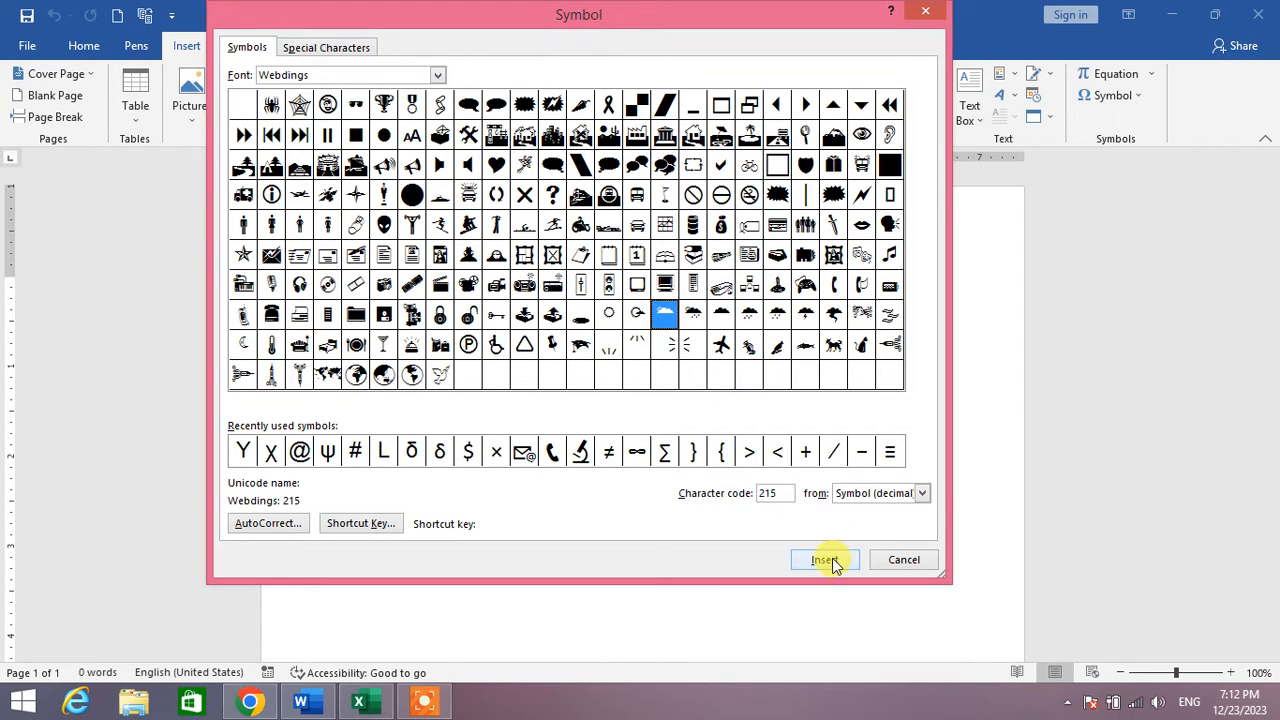
{"action": "left_click", "coordinate": [824, 559]}
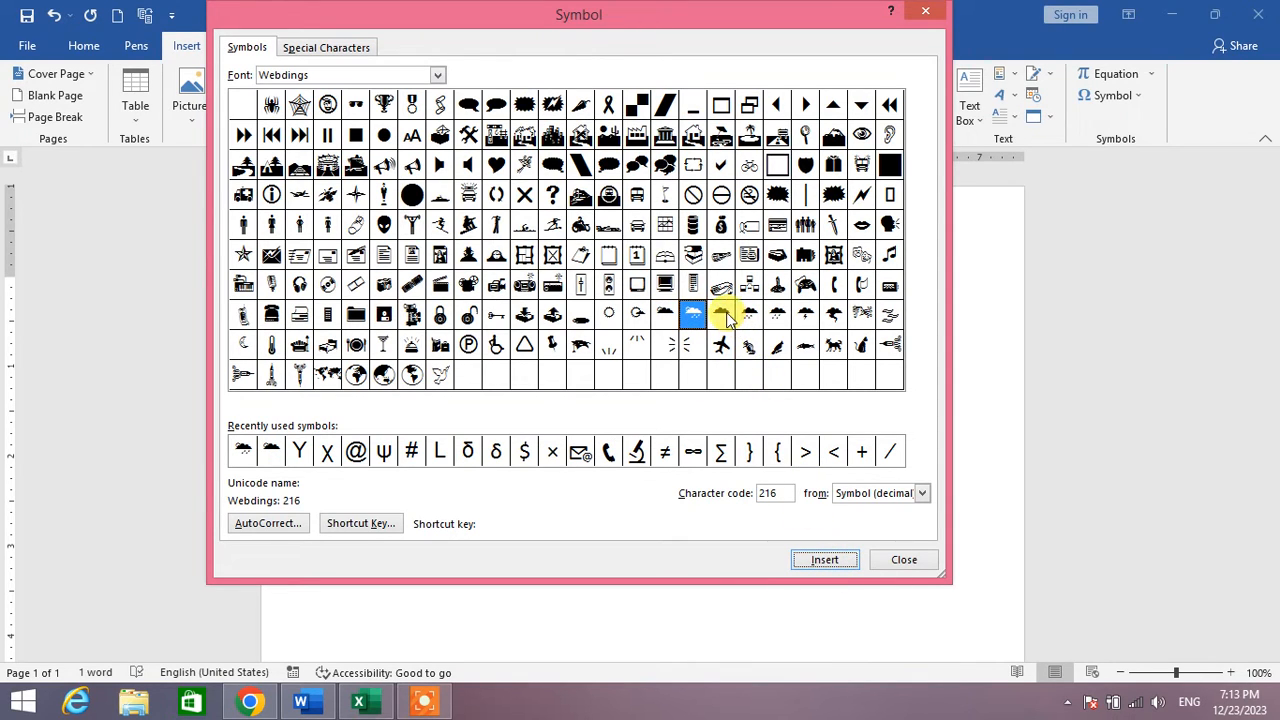
{"action": "left_click", "coordinate": [721, 315]}
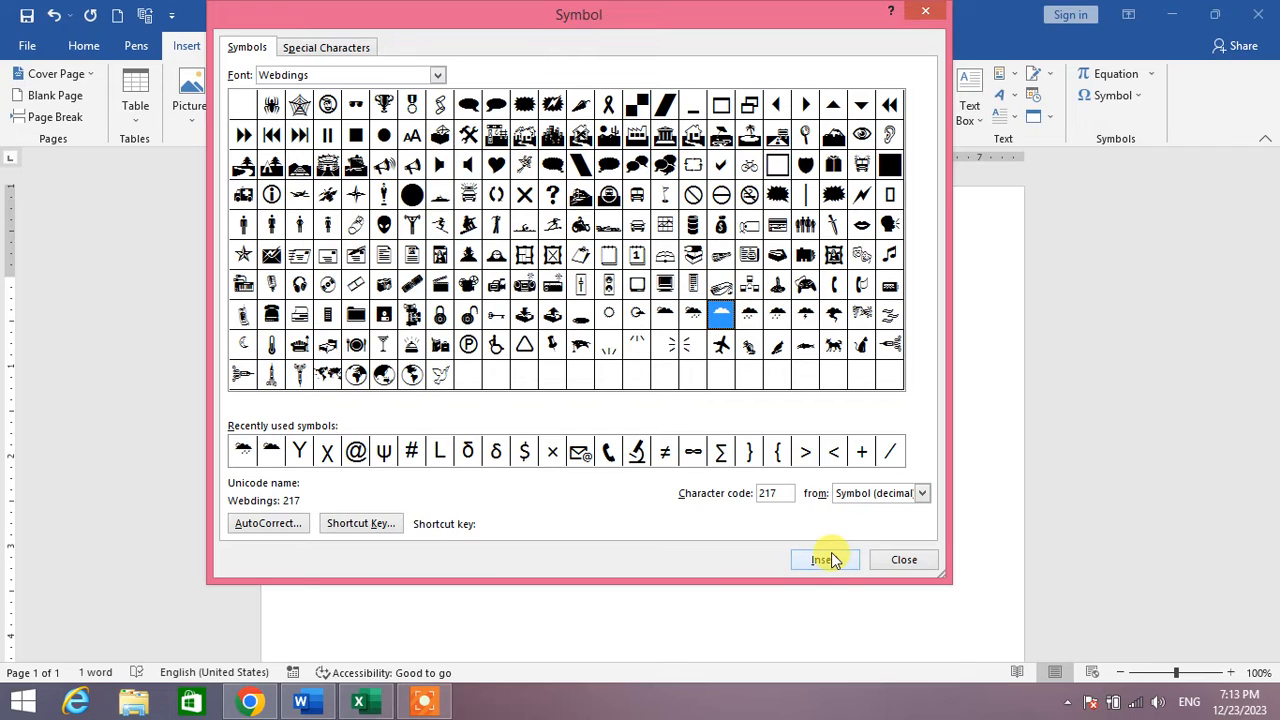
{"action": "left_click", "coordinate": [824, 559]}
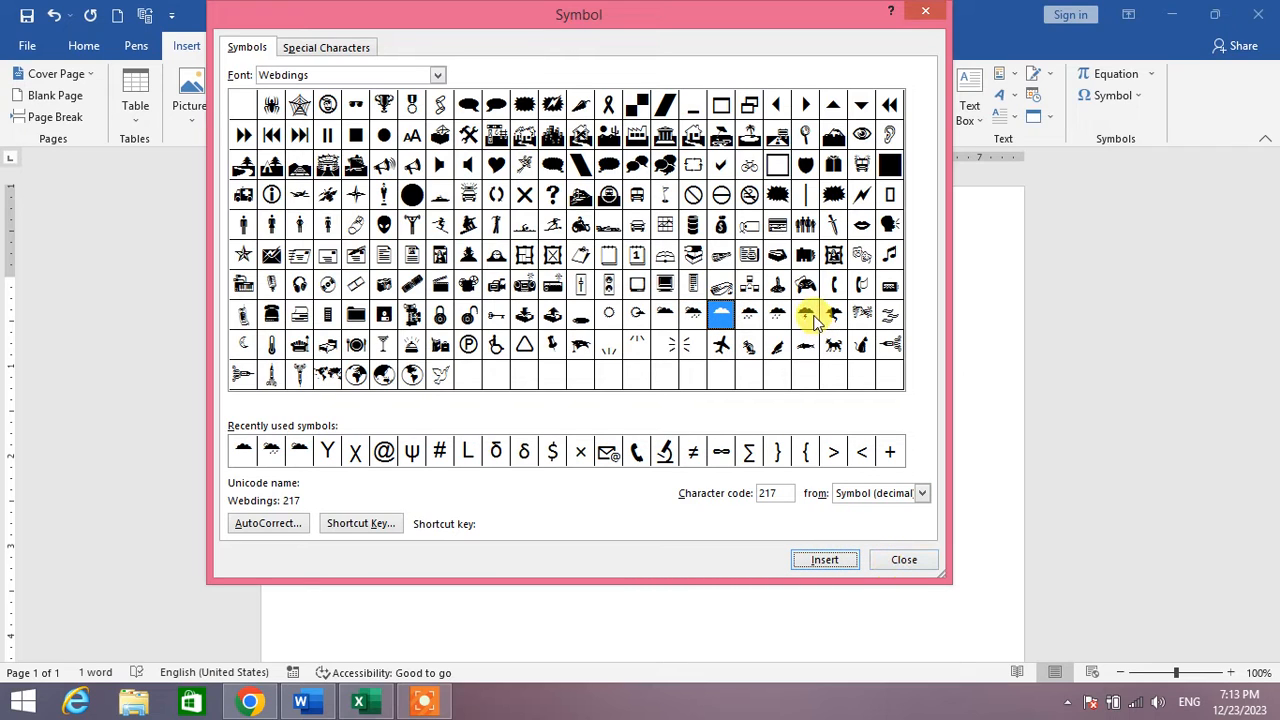
{"action": "left_click", "coordinate": [805, 315]}
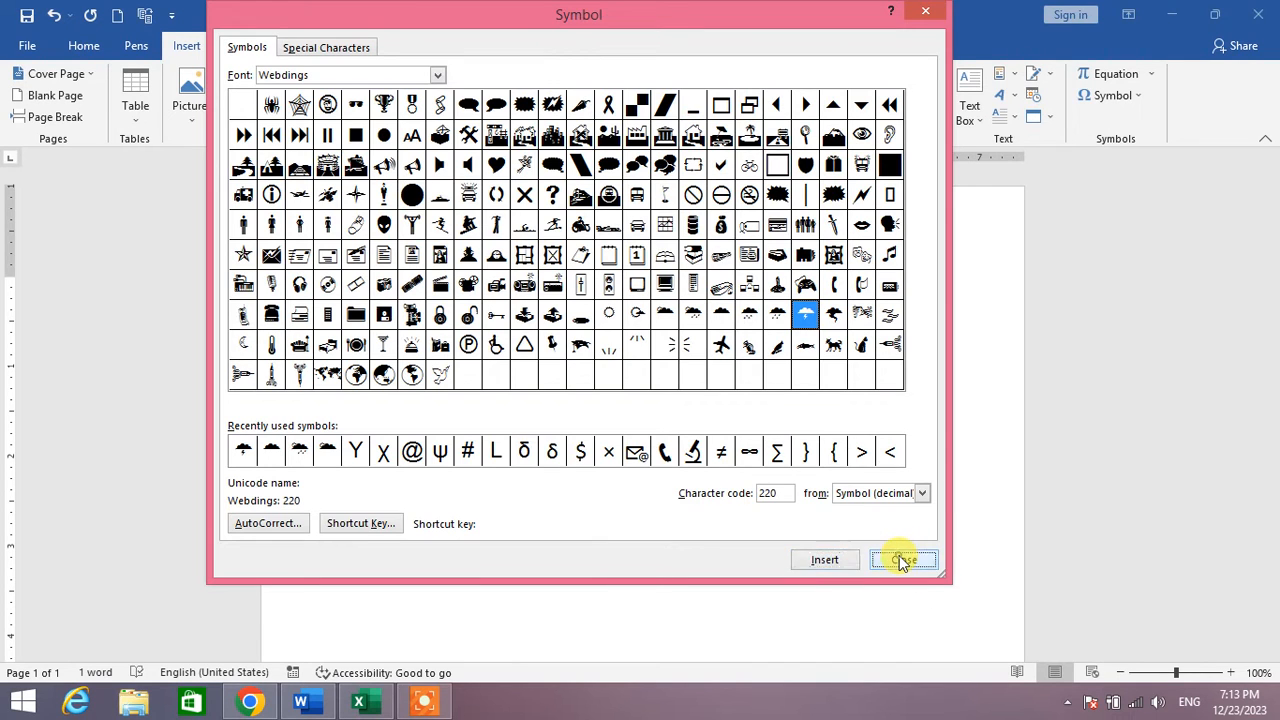
{"action": "left_click", "coordinate": [902, 559]}
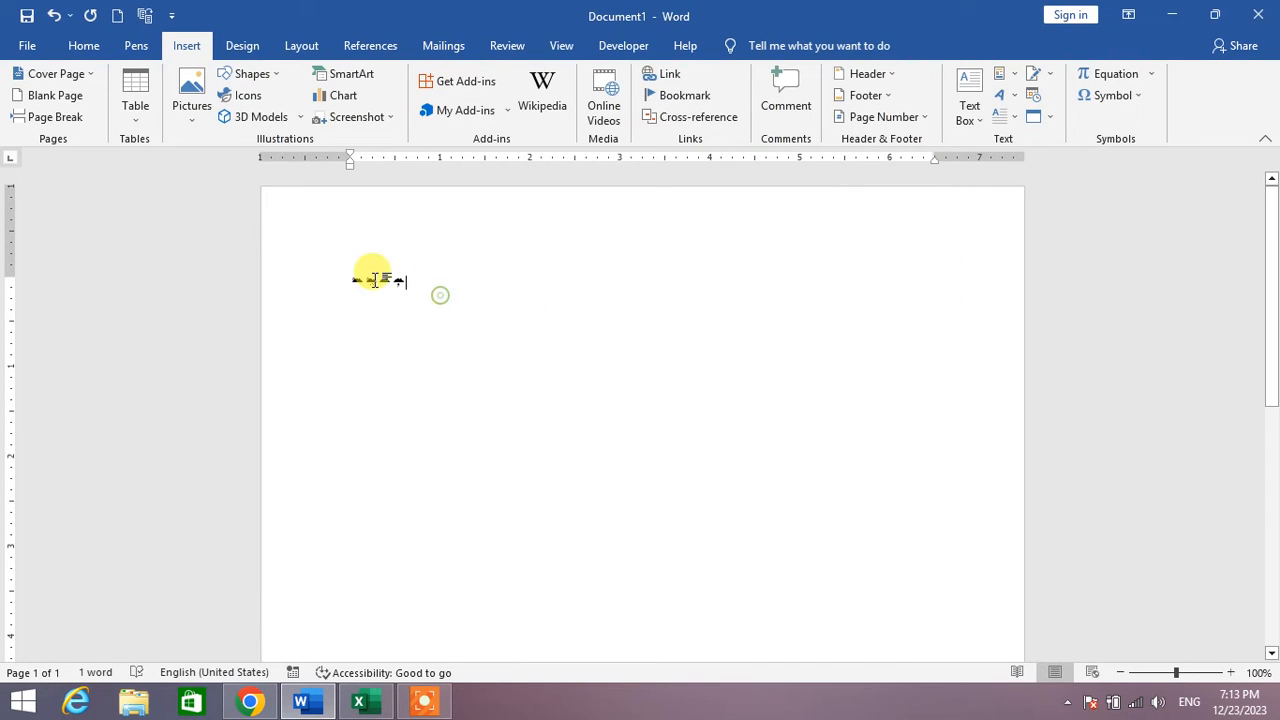
{"action": "left_click", "coordinate": [191, 90]}
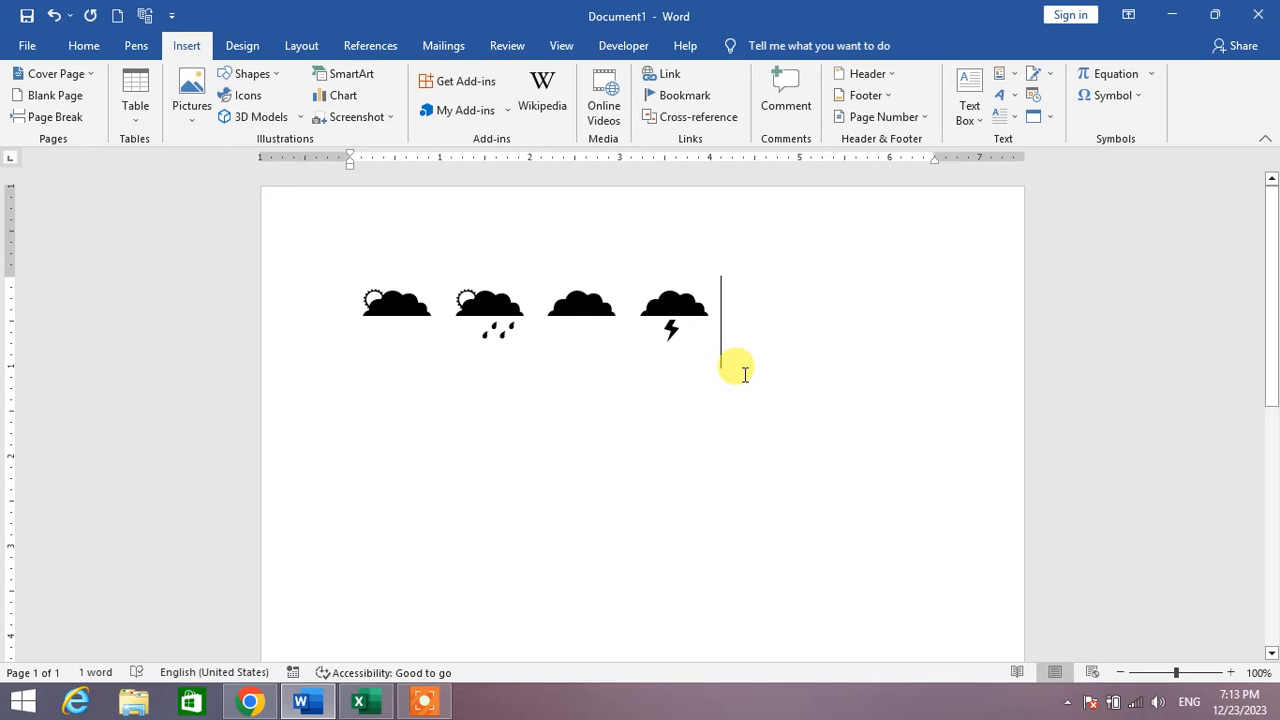
{"action": "mouse_move", "coordinate": [492, 380]}
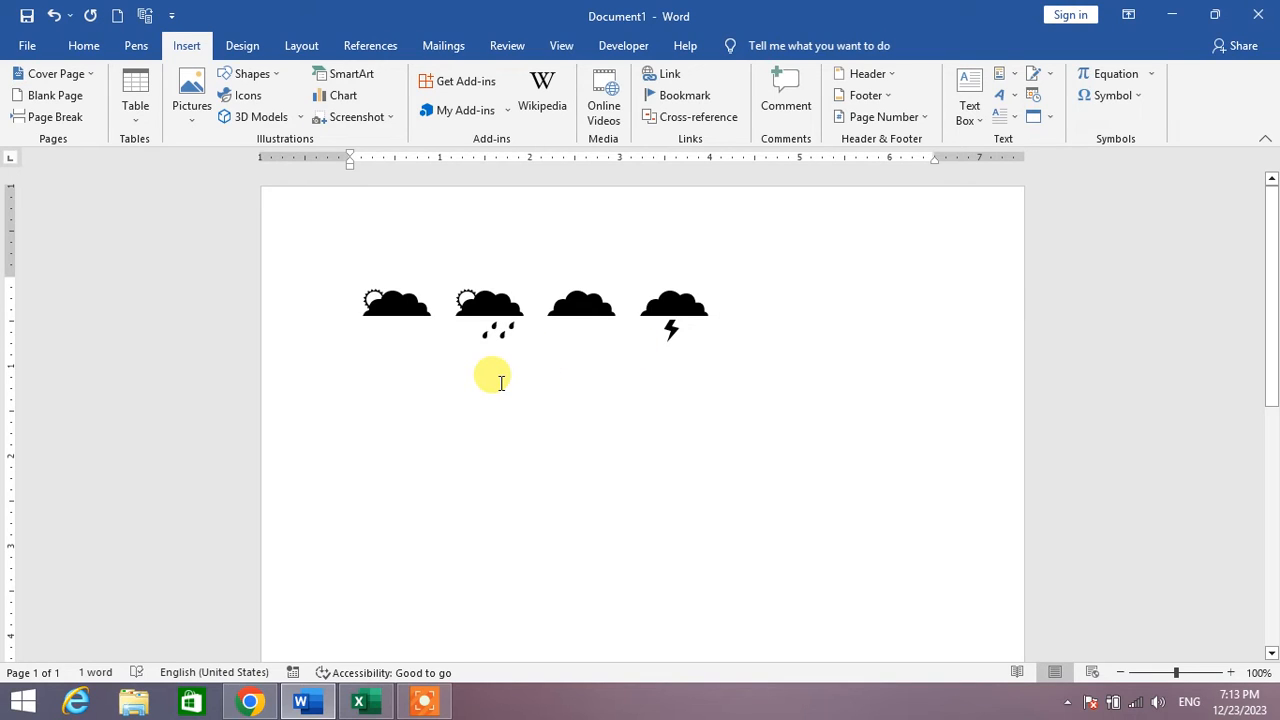
{"action": "mouse_move", "coordinate": [270, 145]}
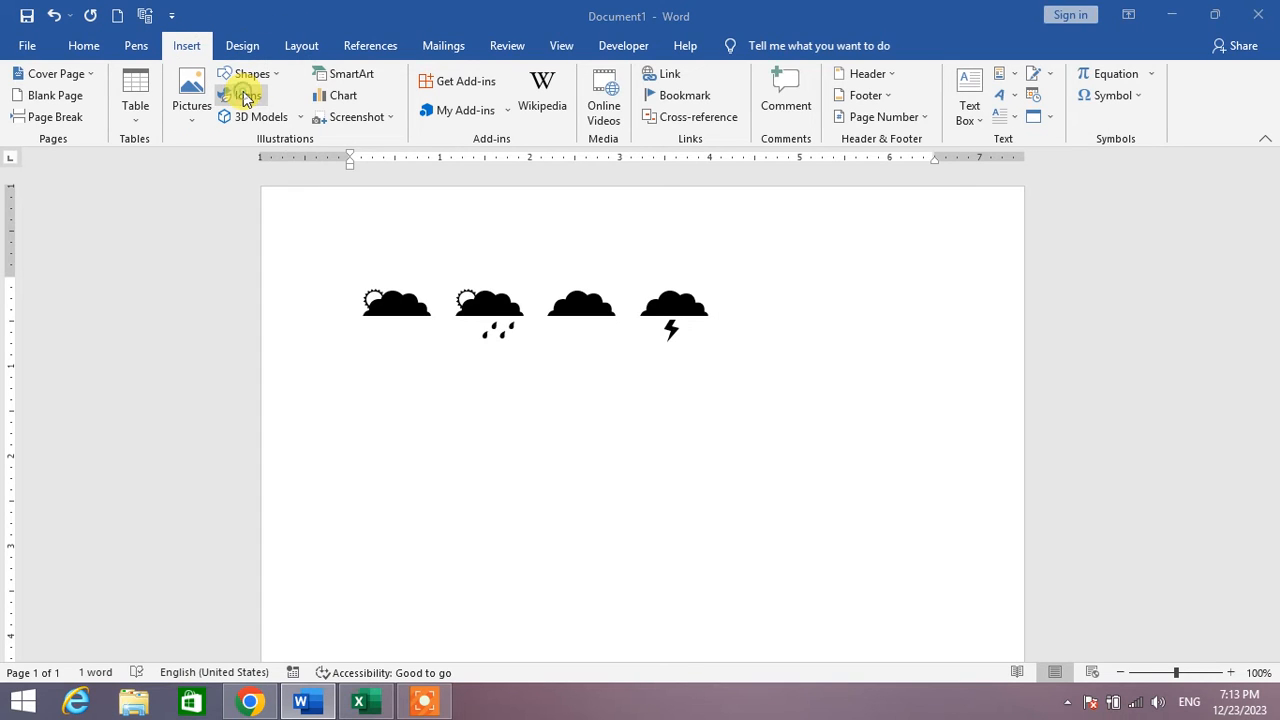
Insert the storm cloud with lightning icon from Weather and seasons icons.
{"action": "left_click", "coordinate": [241, 90]}
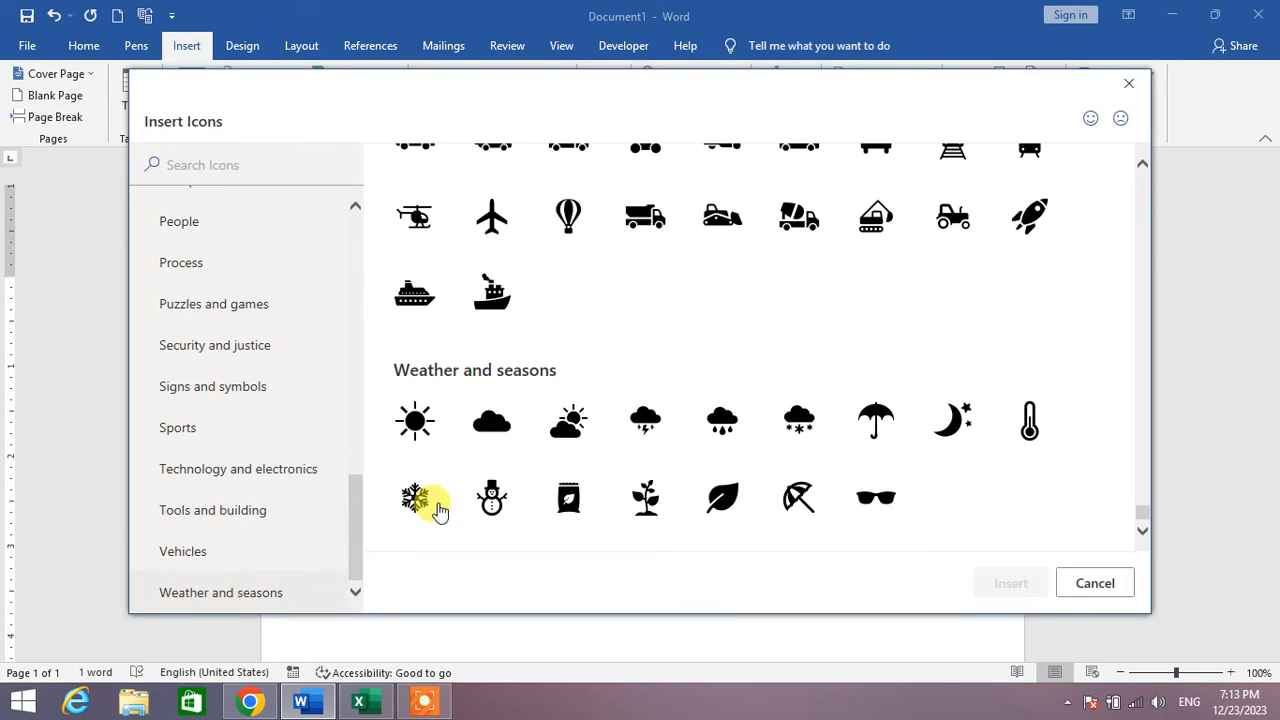
{"action": "mouse_move", "coordinate": [876, 420]}
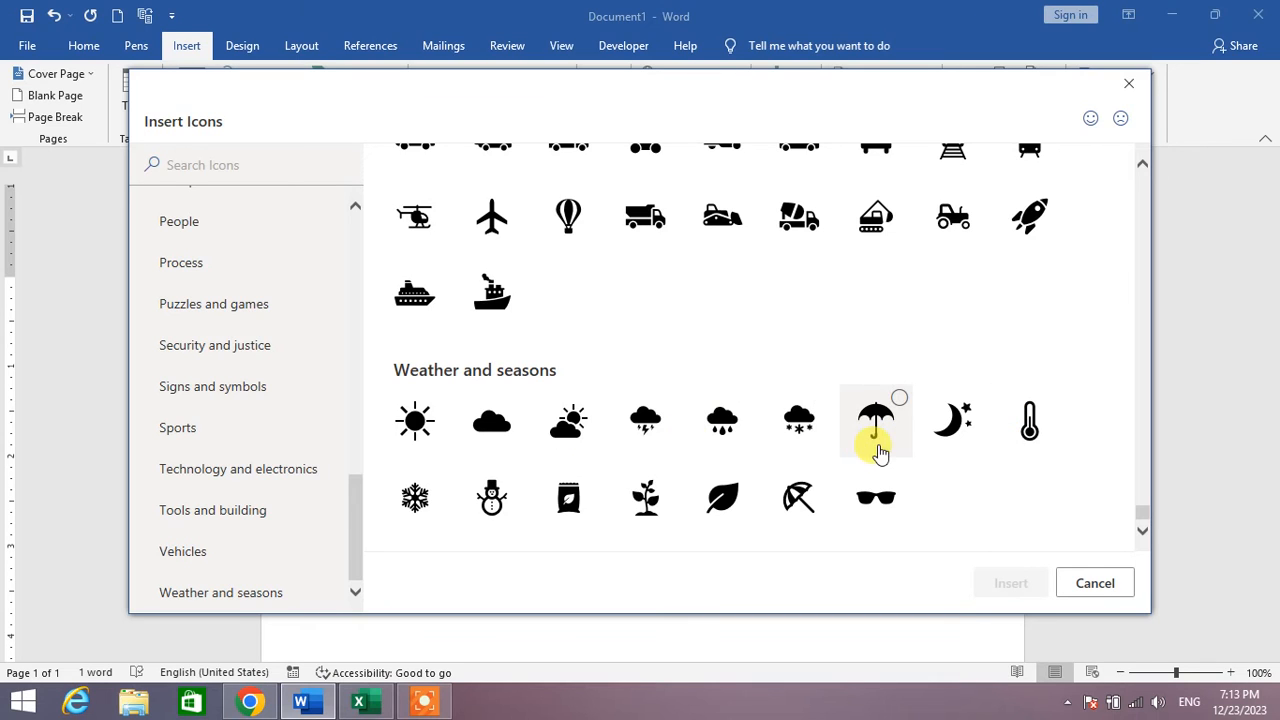
{"action": "mouse_move", "coordinate": [568, 497]}
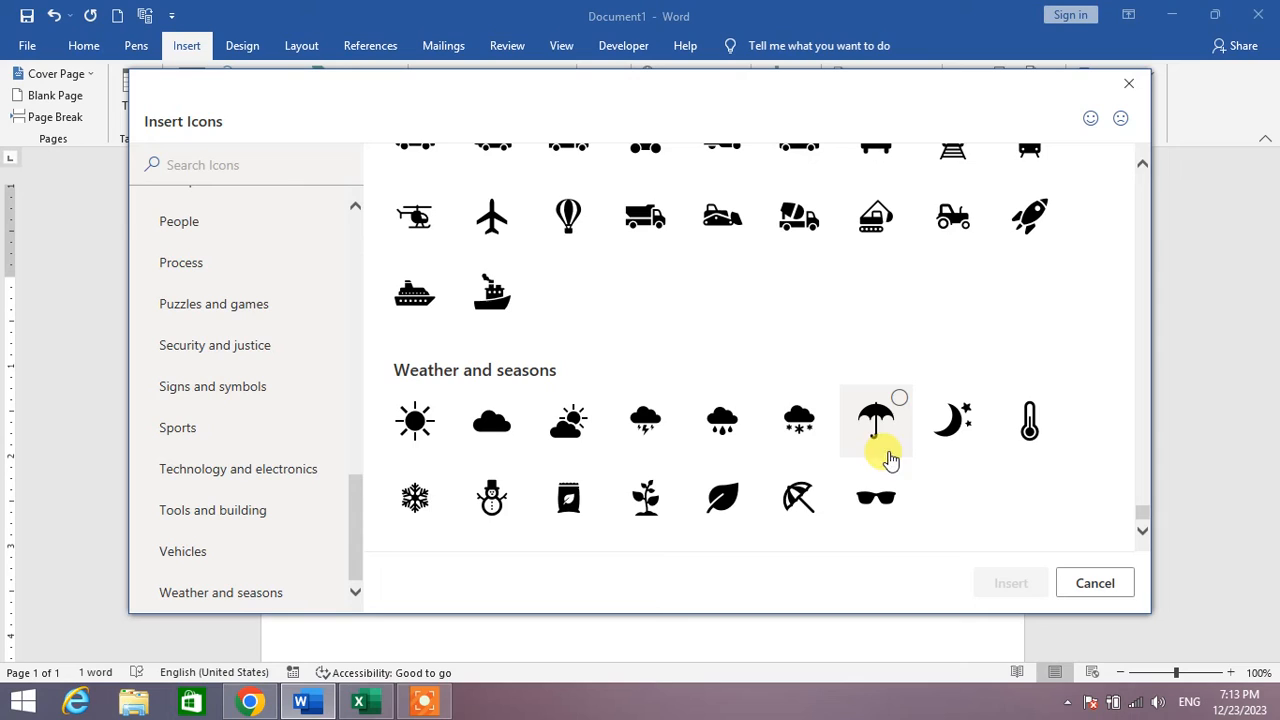
{"action": "mouse_move", "coordinate": [905, 478]}
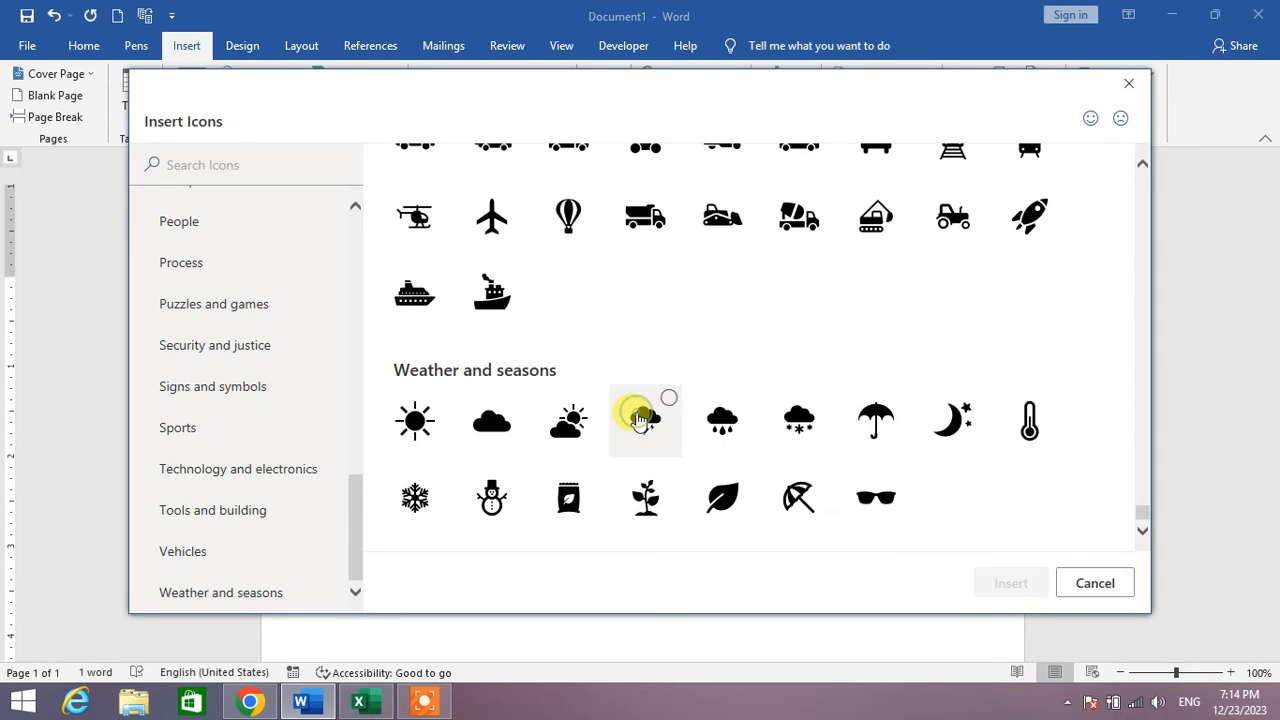
{"action": "left_click", "coordinate": [645, 420]}
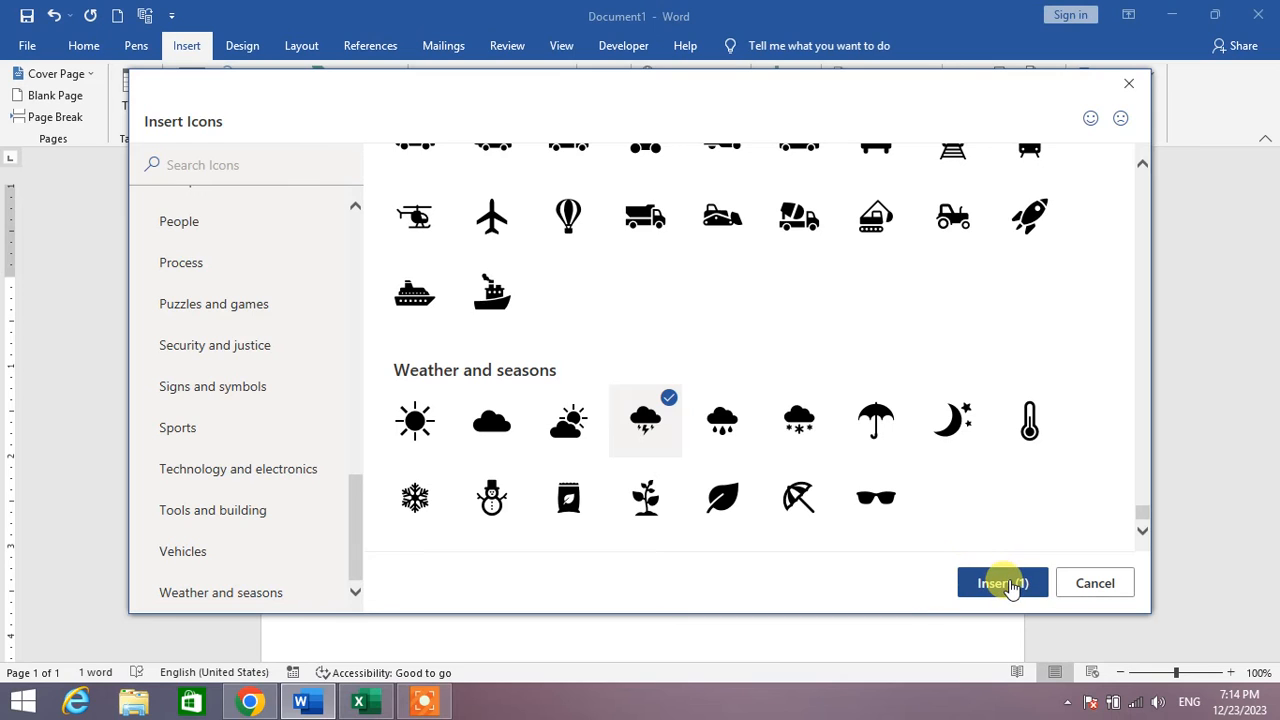
{"action": "left_click", "coordinate": [1001, 583]}
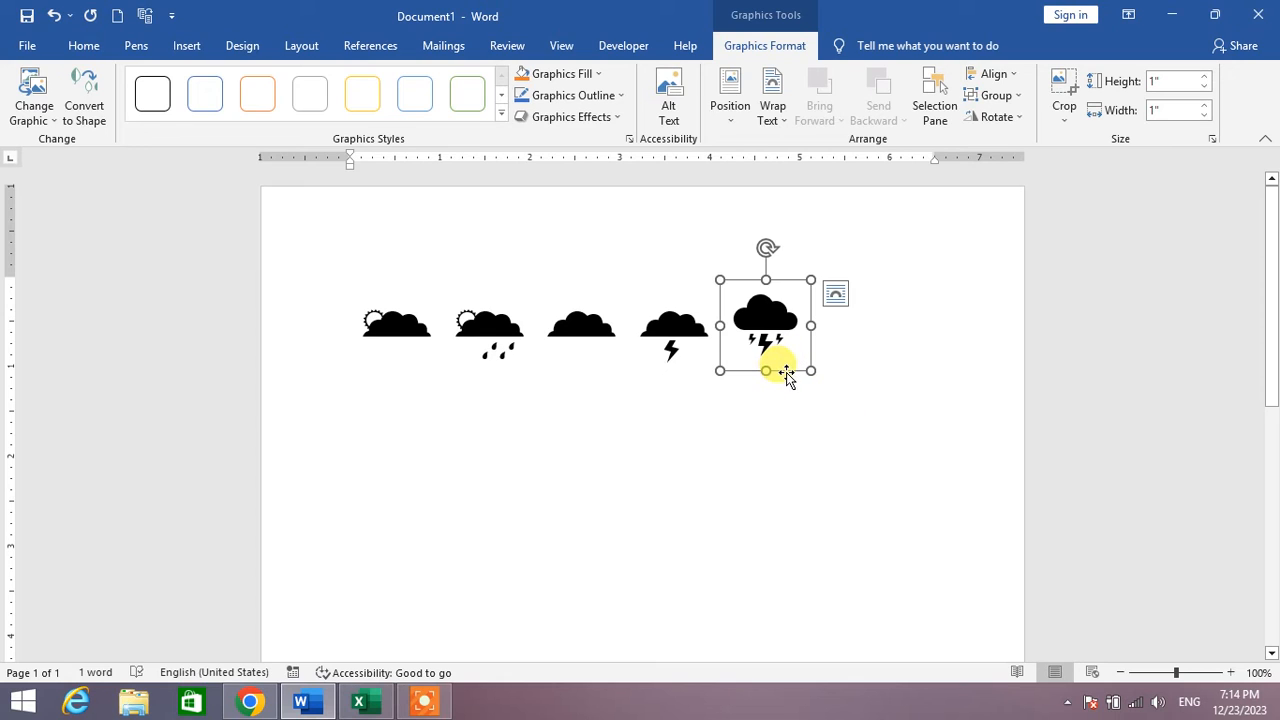
Give the storm icon Square wrapping and drag it below the symbol row.
{"action": "left_click", "coordinate": [835, 293]}
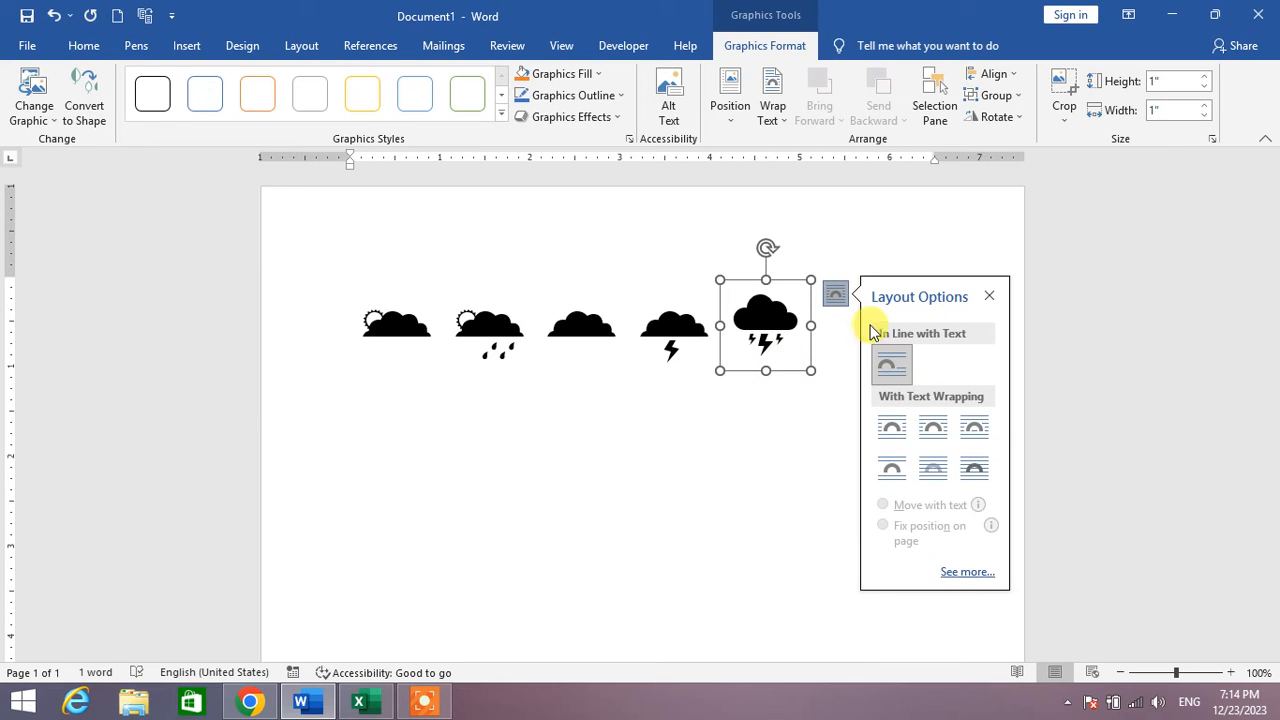
{"action": "left_click", "coordinate": [932, 427]}
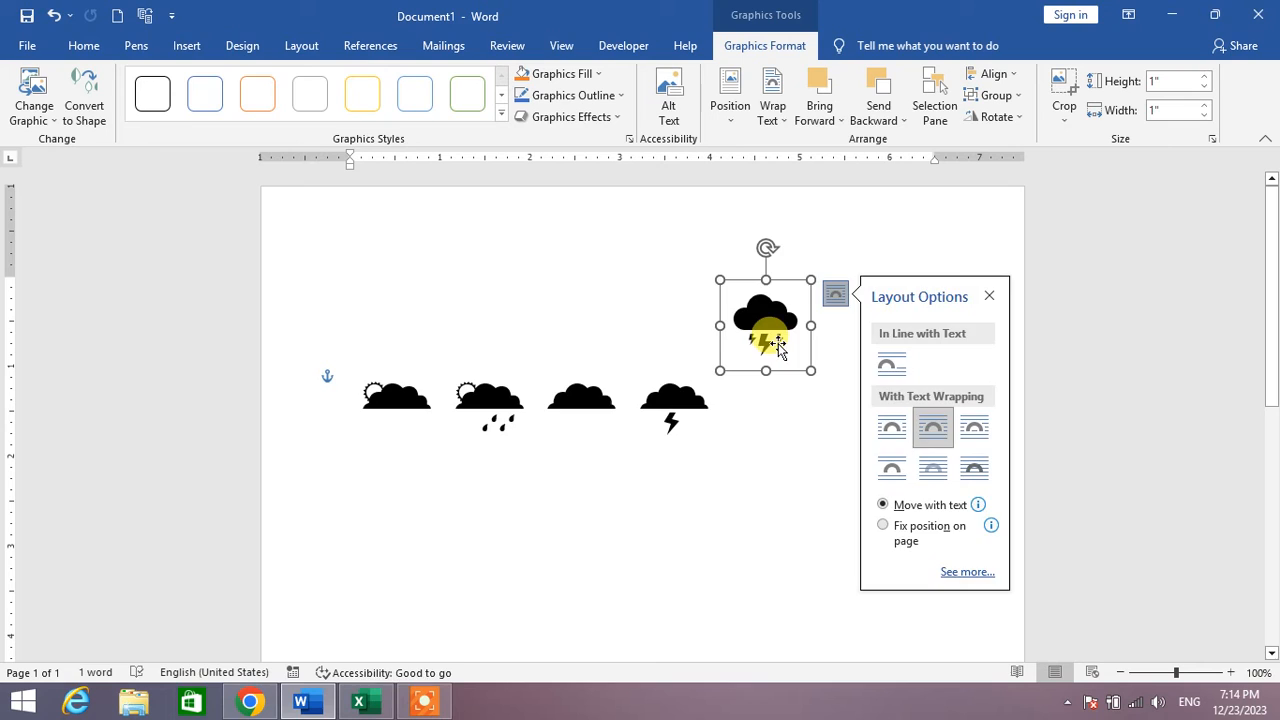
{"action": "left_click_drag", "start_coordinate": [765, 322], "coordinate": [513, 430]}
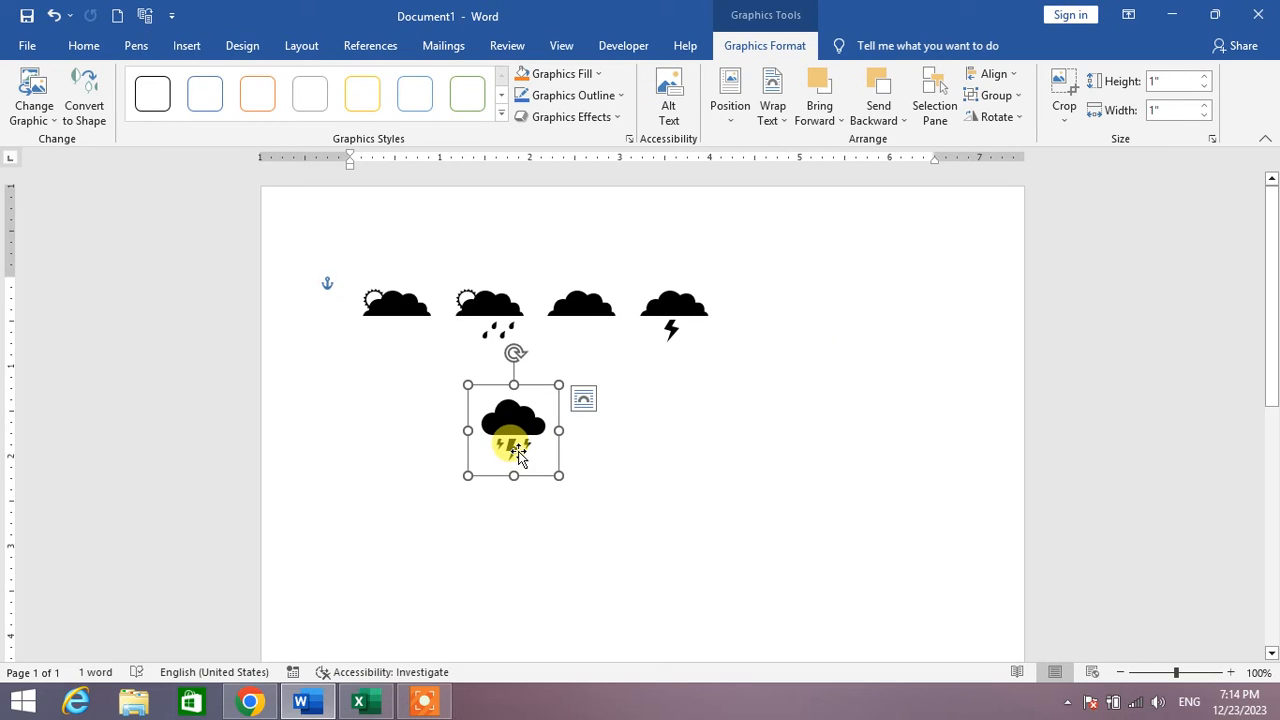
{"action": "mouse_move", "coordinate": [473, 468]}
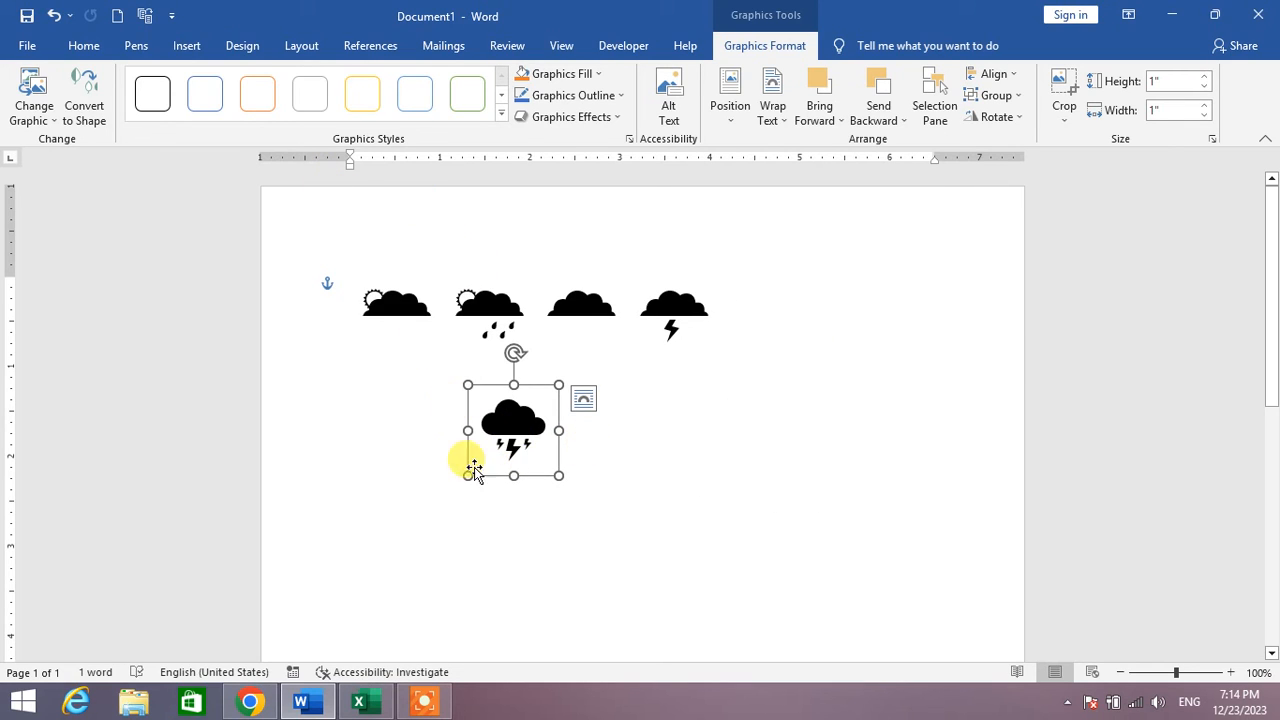
{"action": "left_click", "coordinate": [300, 180]}
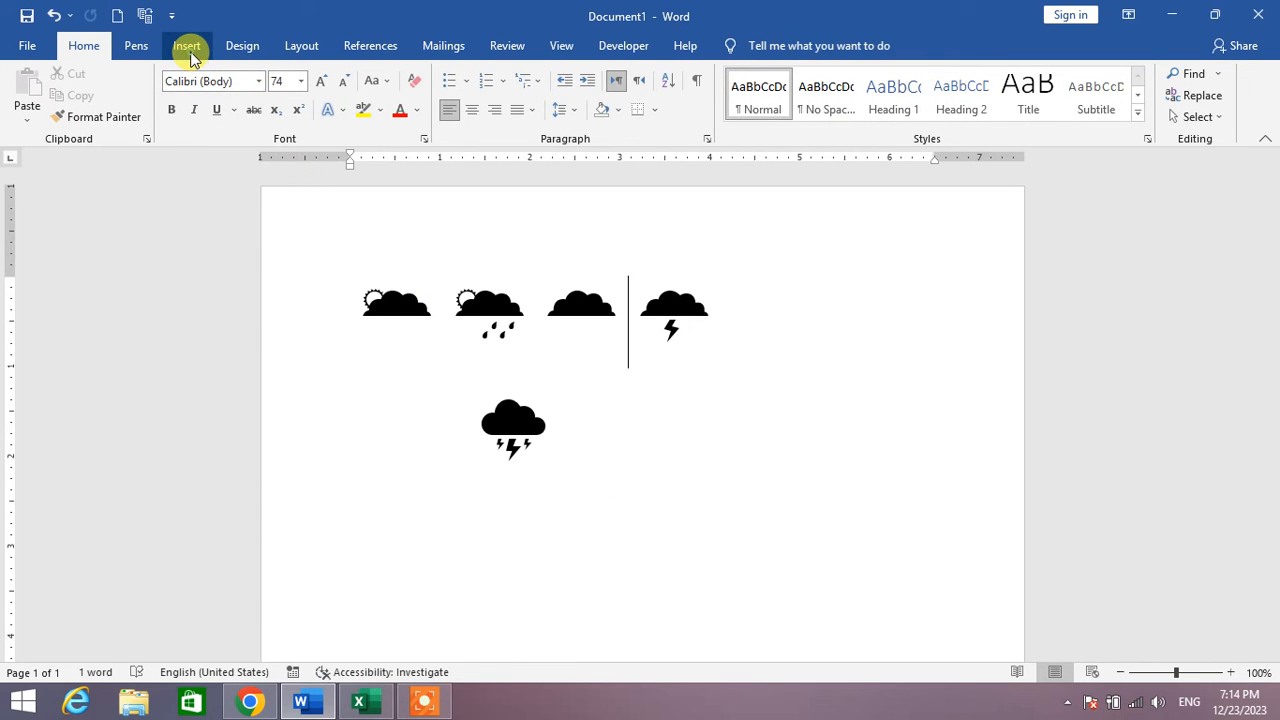
Insert rain cloud, snow cloud and umbrella icons from Weather and seasons.
{"action": "left_click", "coordinate": [187, 46]}
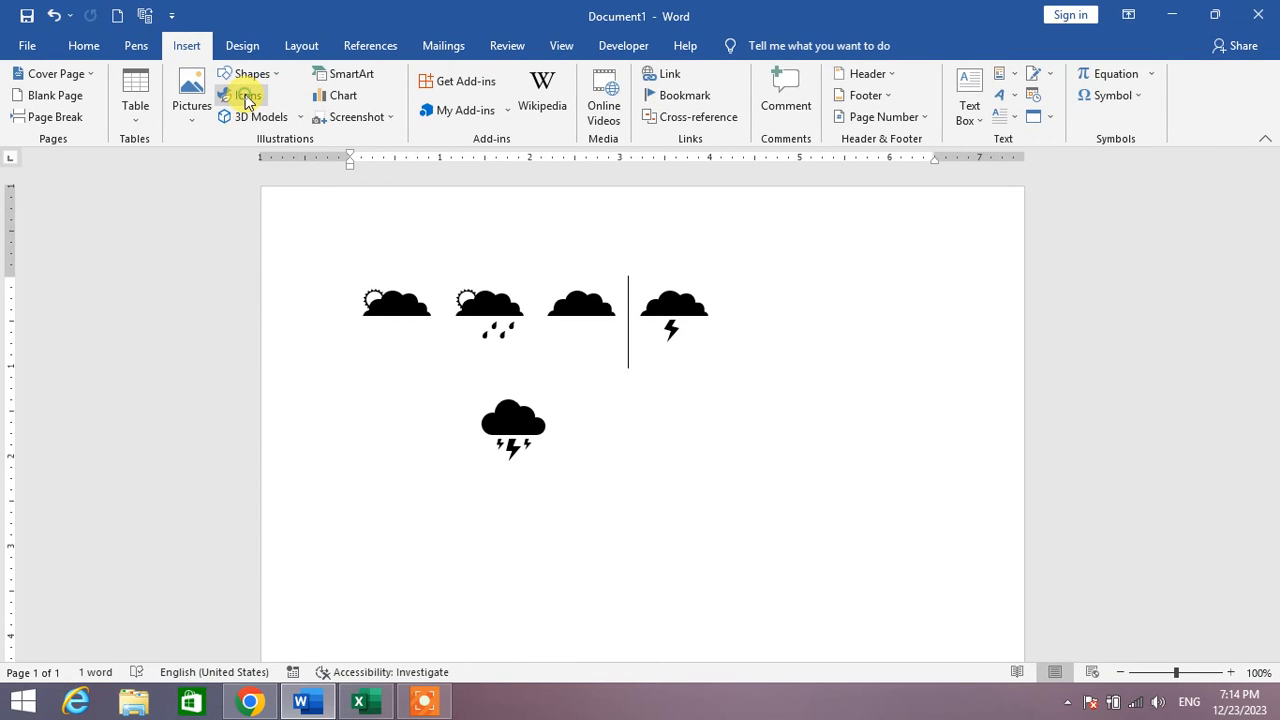
{"action": "left_click", "coordinate": [243, 95]}
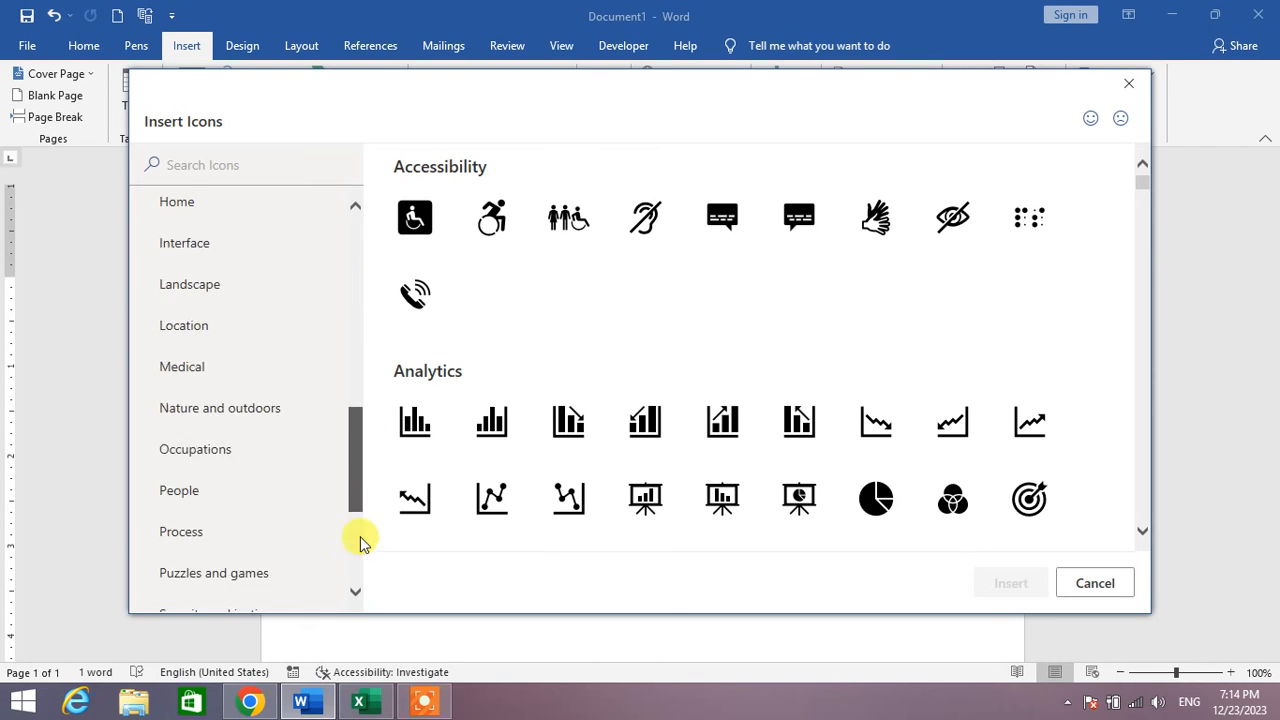
{"action": "scroll", "scroll_direction": "down", "scroll_amount": 3}
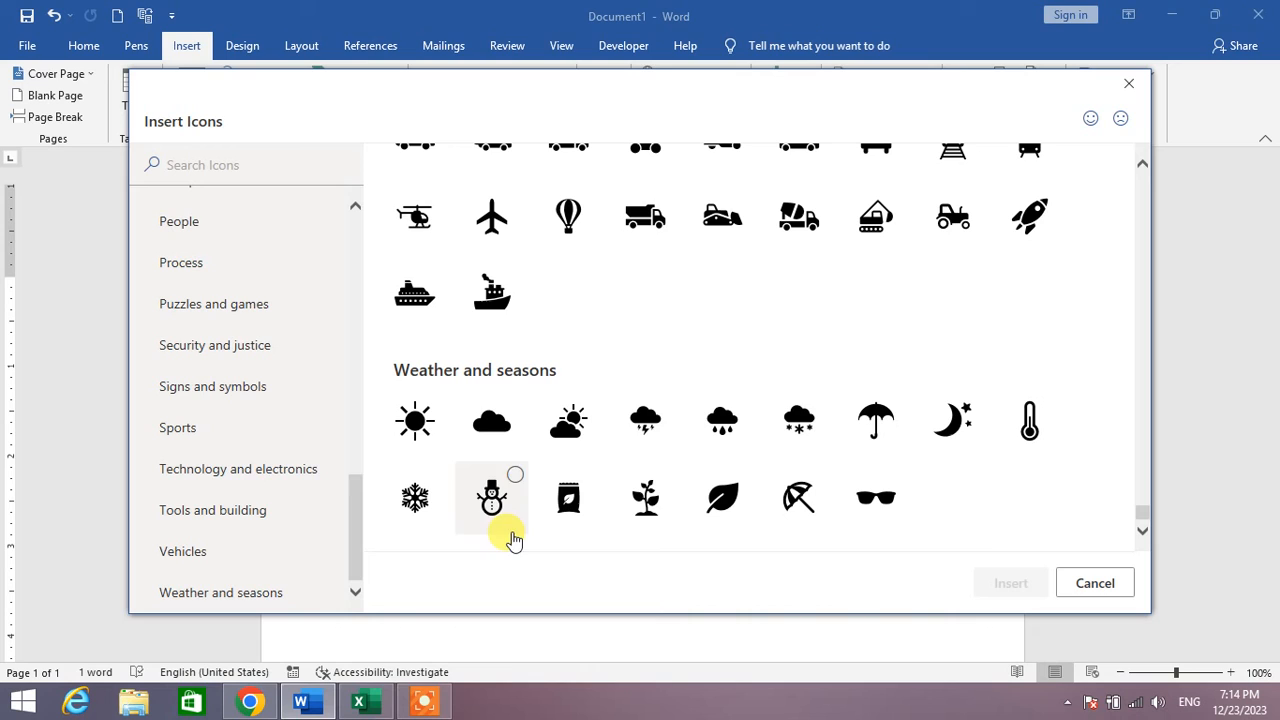
{"action": "left_click", "coordinate": [722, 420]}
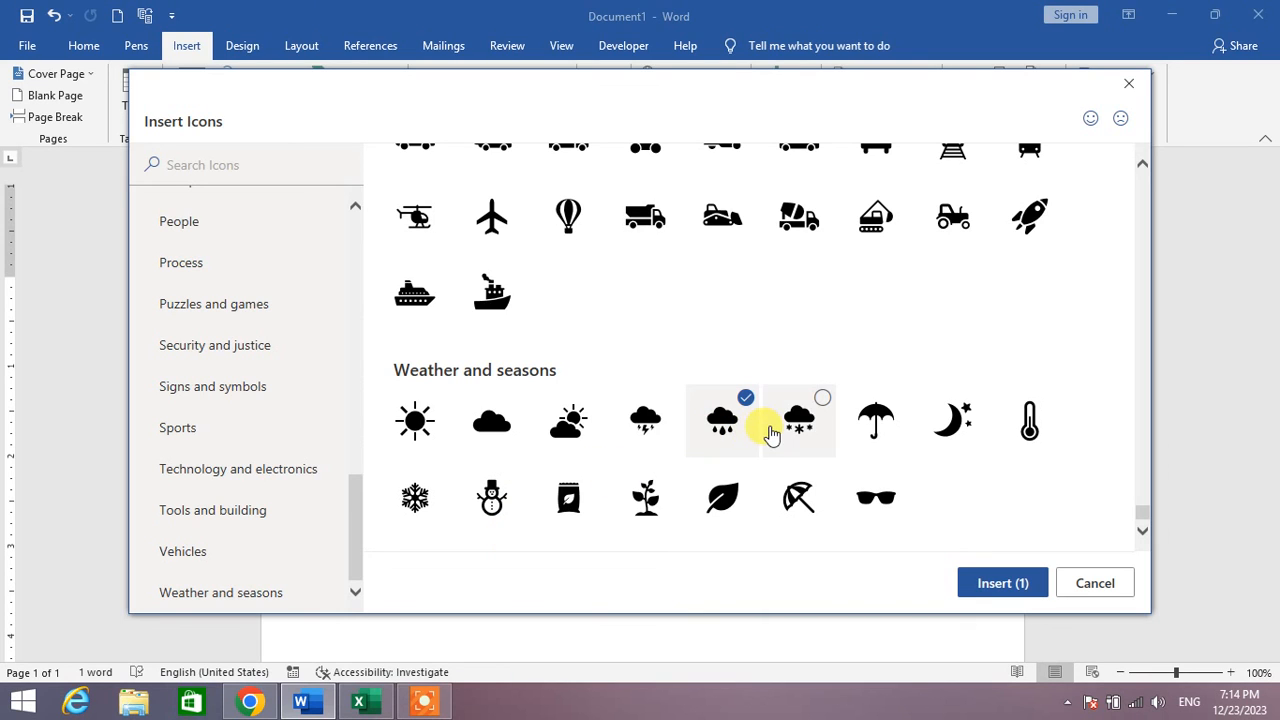
{"action": "left_click", "coordinate": [875, 420]}
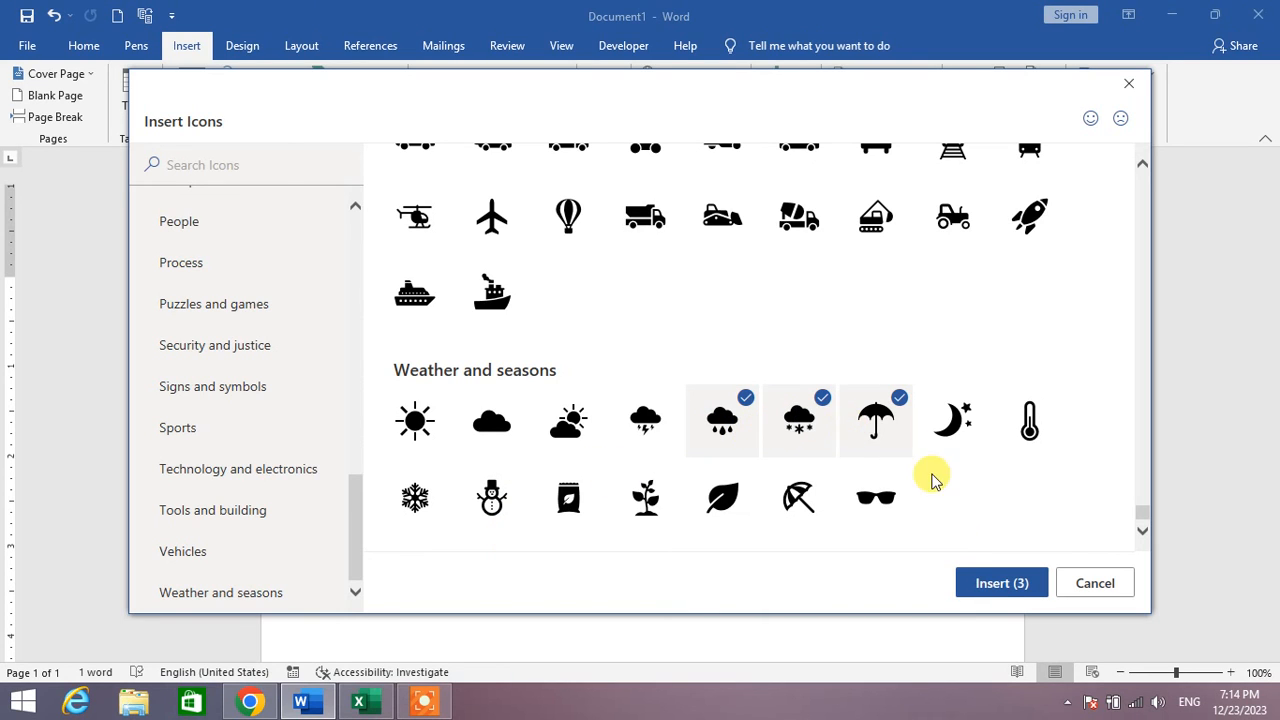
{"action": "left_click", "coordinate": [1001, 582]}
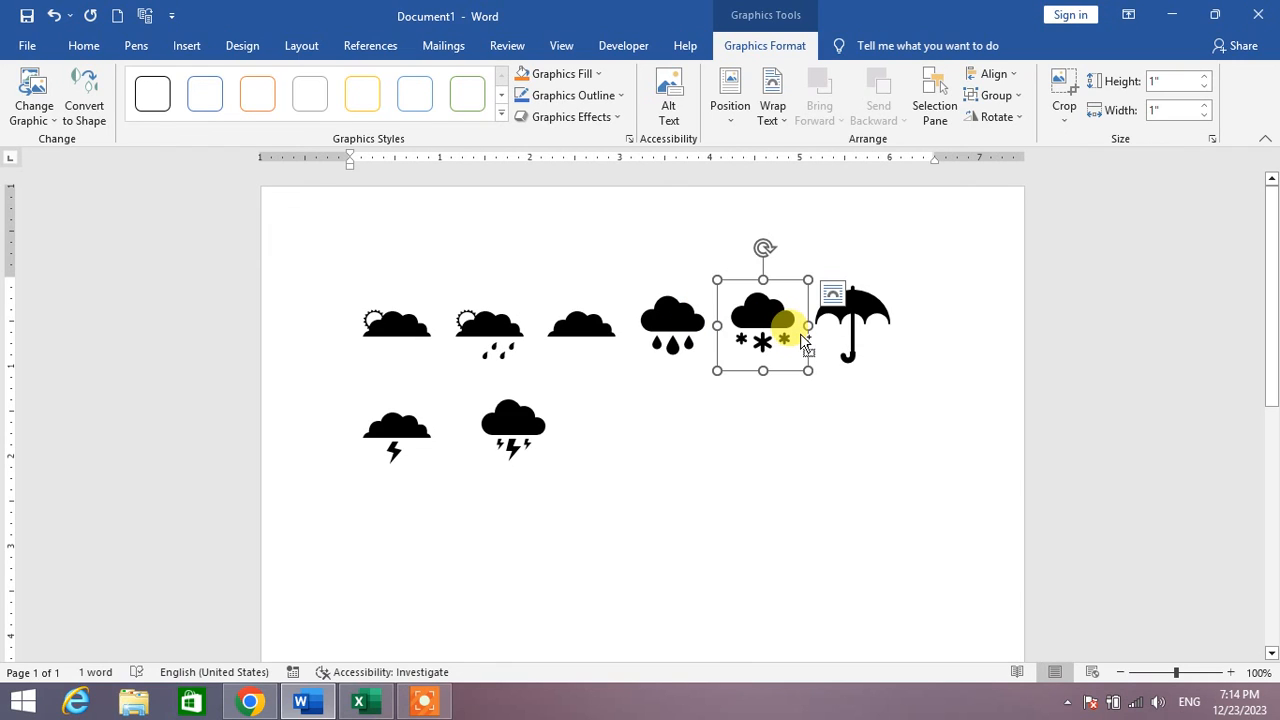
{"action": "left_click", "coordinate": [852, 322]}
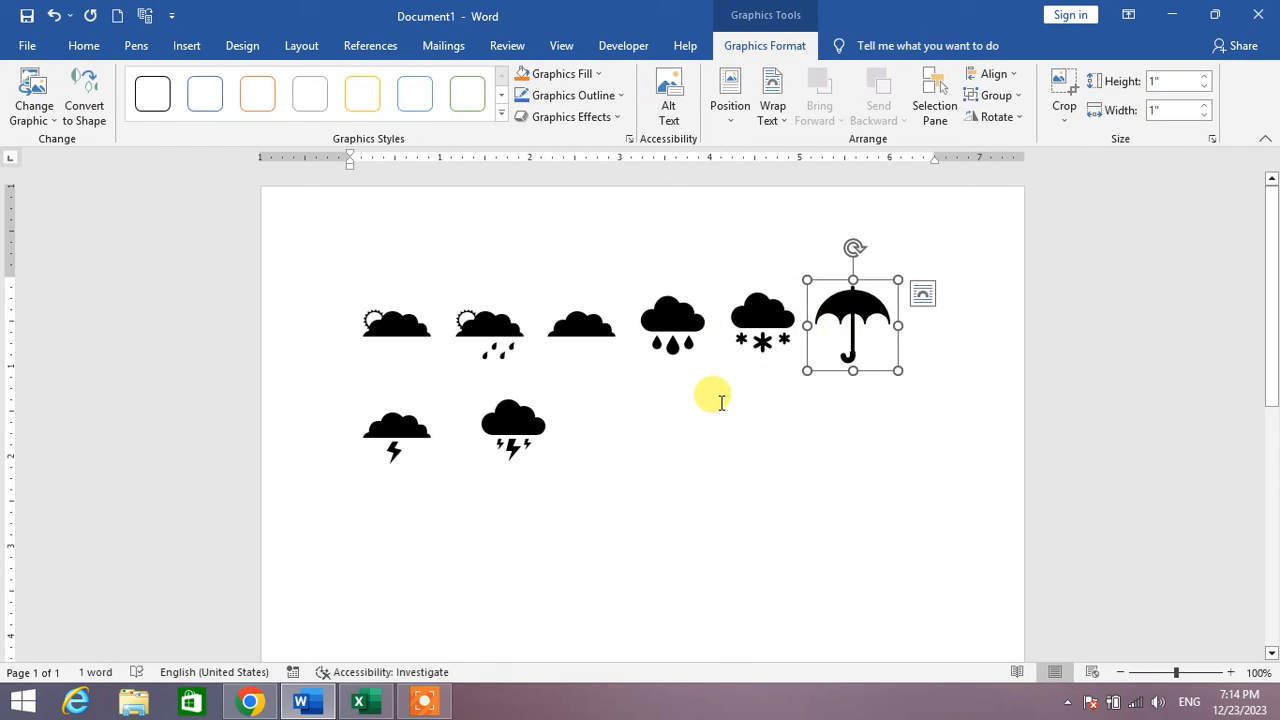